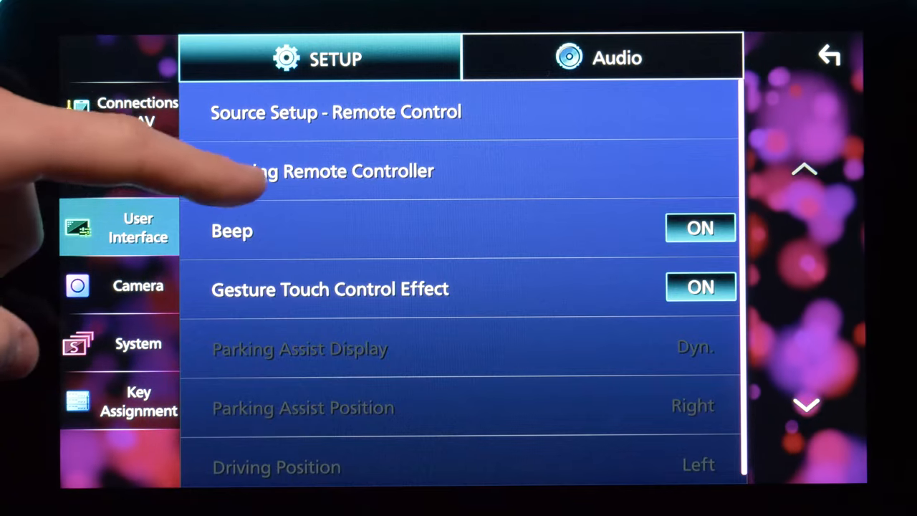
Exit the User Interface setup so the stereo can be power-cycled to the boot warning
{"action": "left_click", "coordinate": [322, 171]}
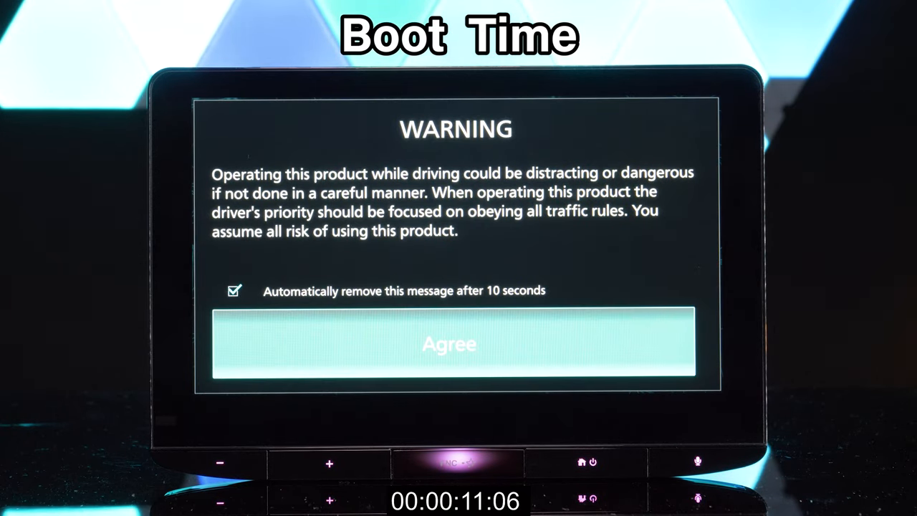
Accept the driving-safety warning and dismiss the gesture tutorial to reach CarPlay
{"action": "left_click", "coordinate": [449, 343]}
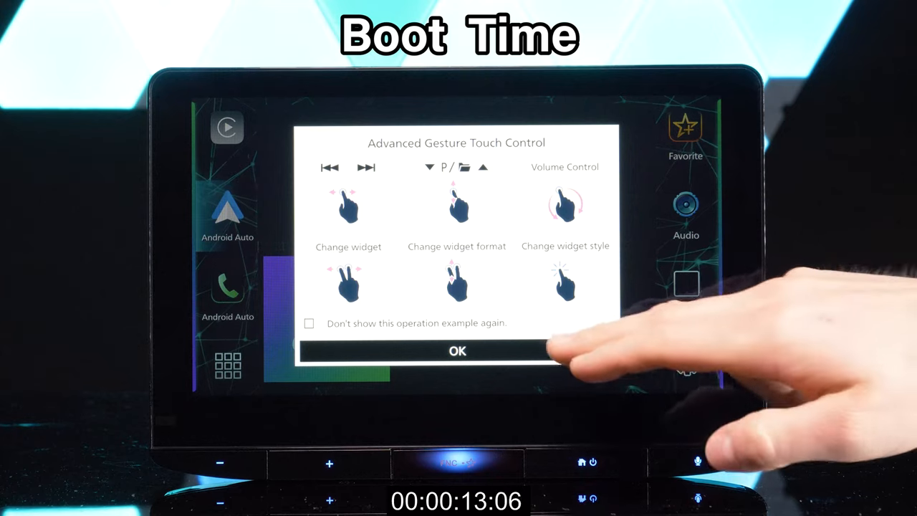
{"action": "left_click", "coordinate": [457, 351]}
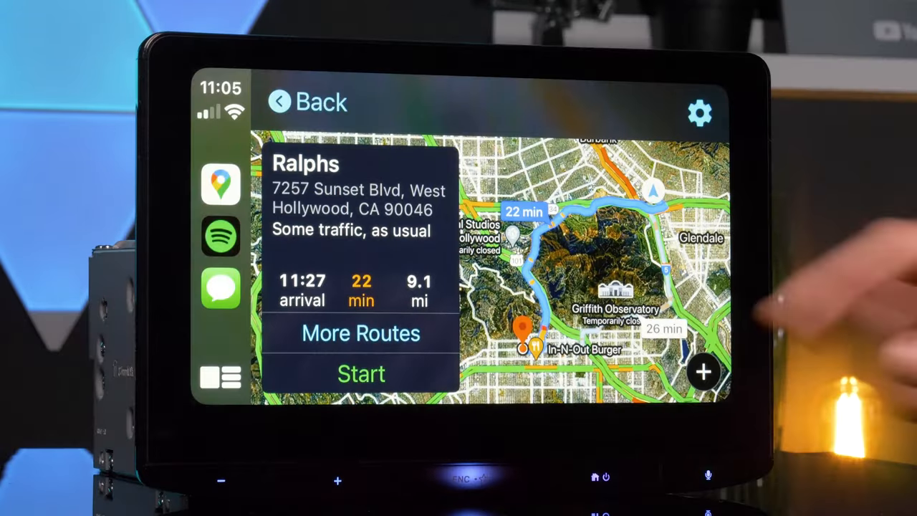
{"action": "left_click", "coordinate": [361, 373]}
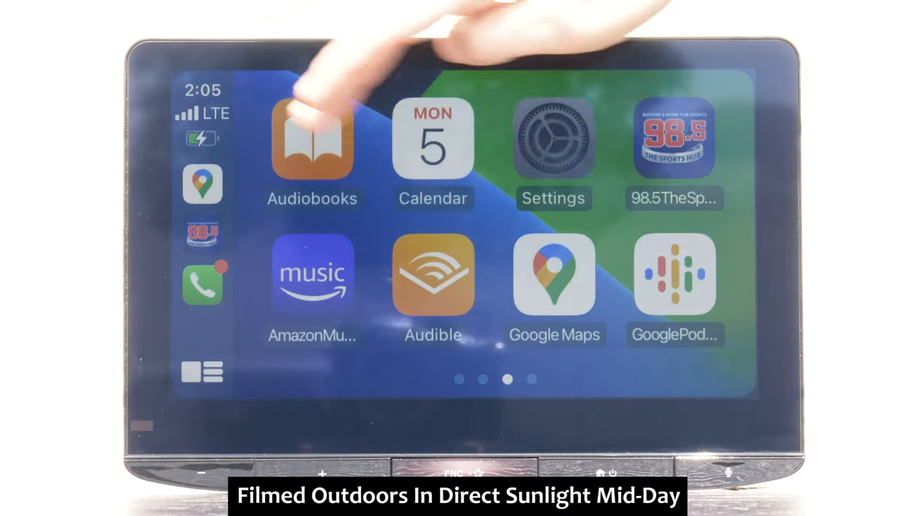
In CarPlay music, select the Hans Zimmer Interstellar album to show its tracks
{"action": "left_click", "coordinate": [312, 136]}
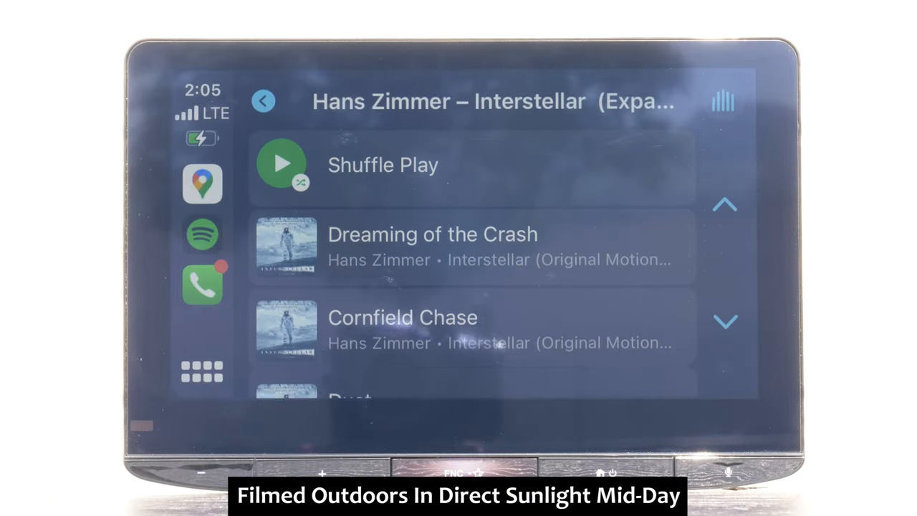
{"action": "left_click", "coordinate": [402, 317]}
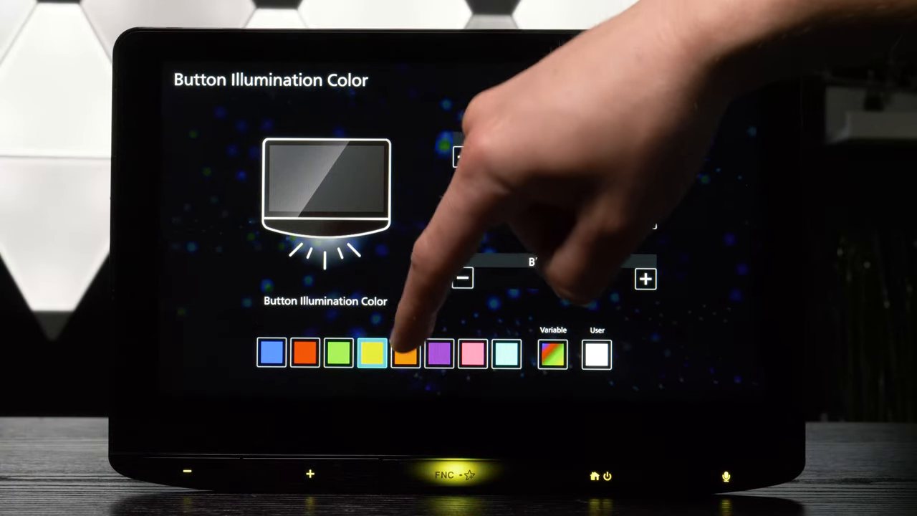
Pick a preset swatch as the button illumination colour
{"action": "left_click", "coordinate": [440, 353]}
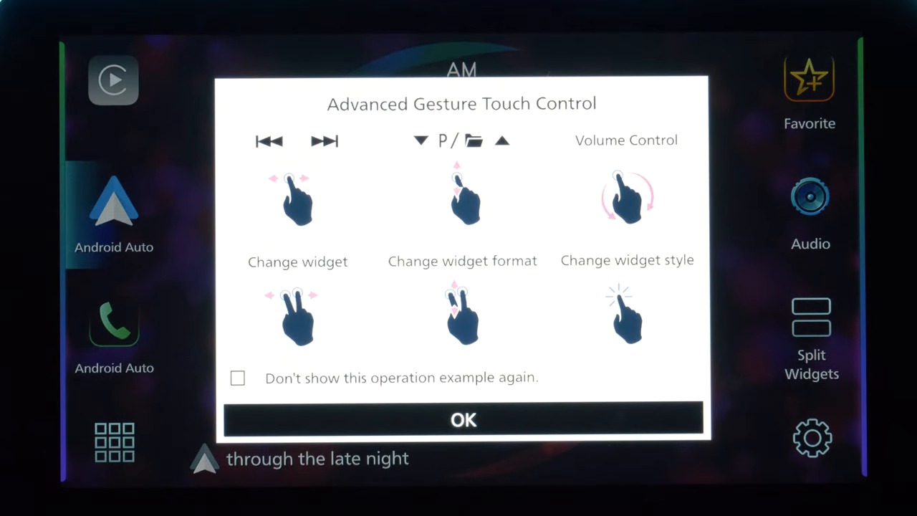
Dismiss the gesture guide, preview the spectrum widget, then choose the compass as big widget
{"action": "left_click", "coordinate": [462, 419]}
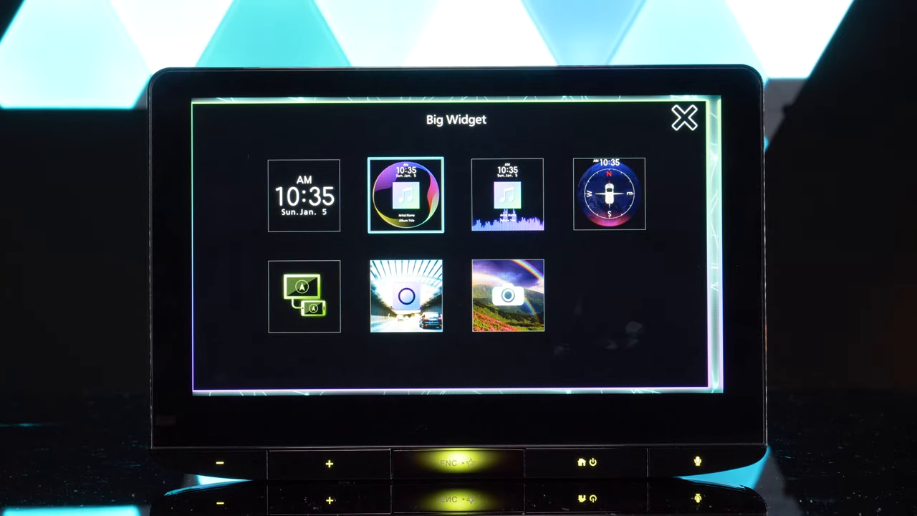
{"action": "left_click", "coordinate": [508, 195]}
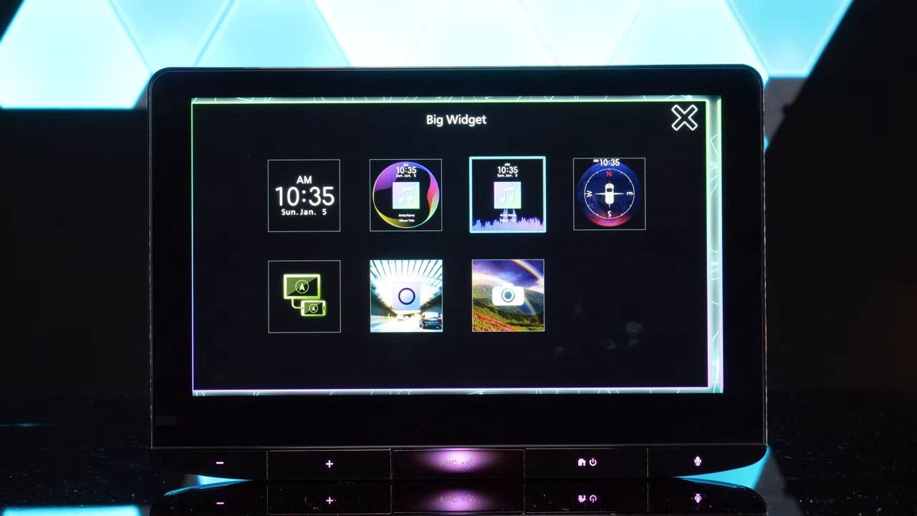
{"action": "left_click", "coordinate": [685, 117]}
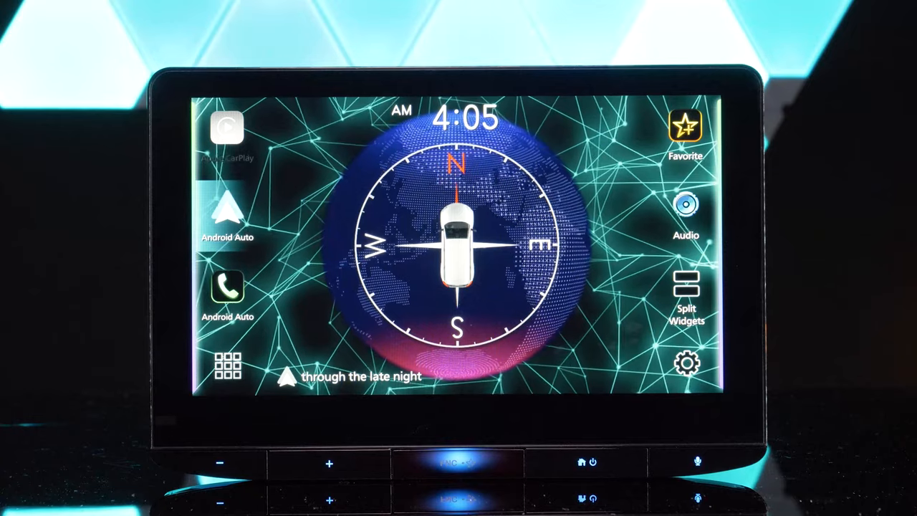
From the quick audio tray, switch the equalizer to the R&B preset and try another
{"action": "left_click", "coordinate": [685, 211]}
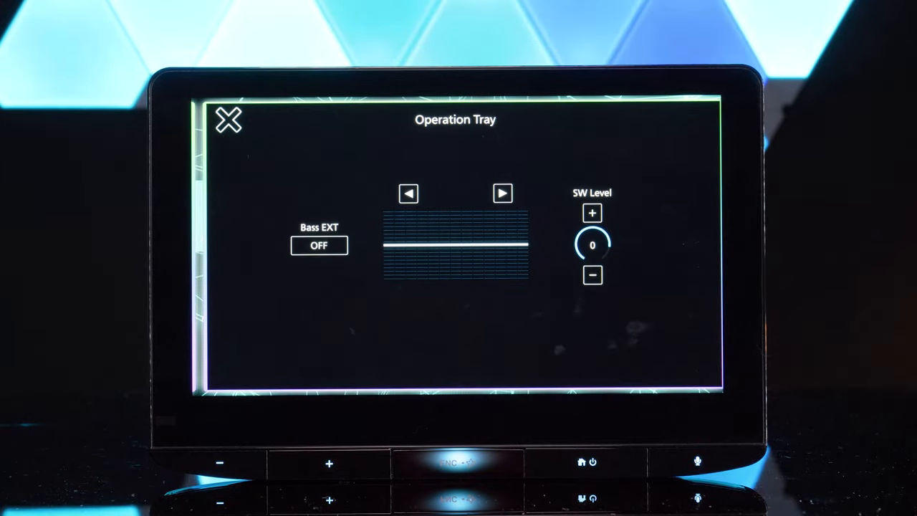
{"action": "left_click", "coordinate": [503, 193]}
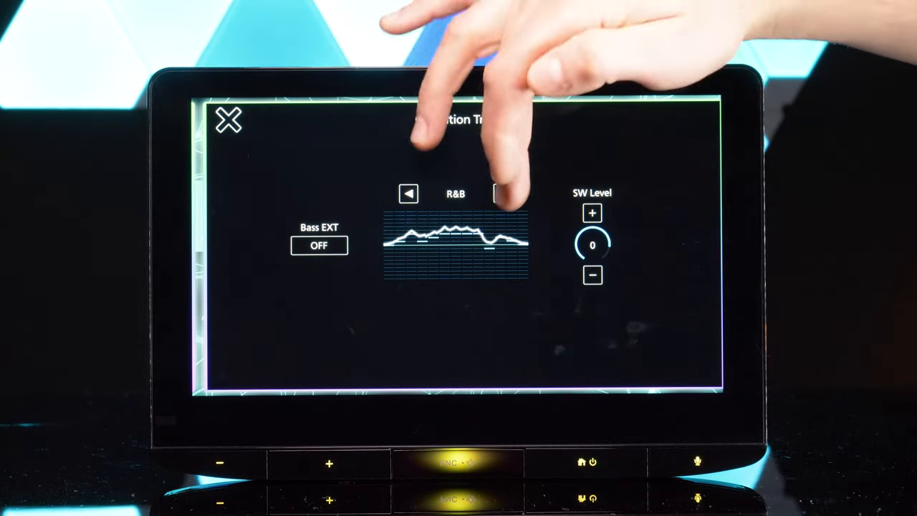
{"action": "left_click", "coordinate": [227, 120]}
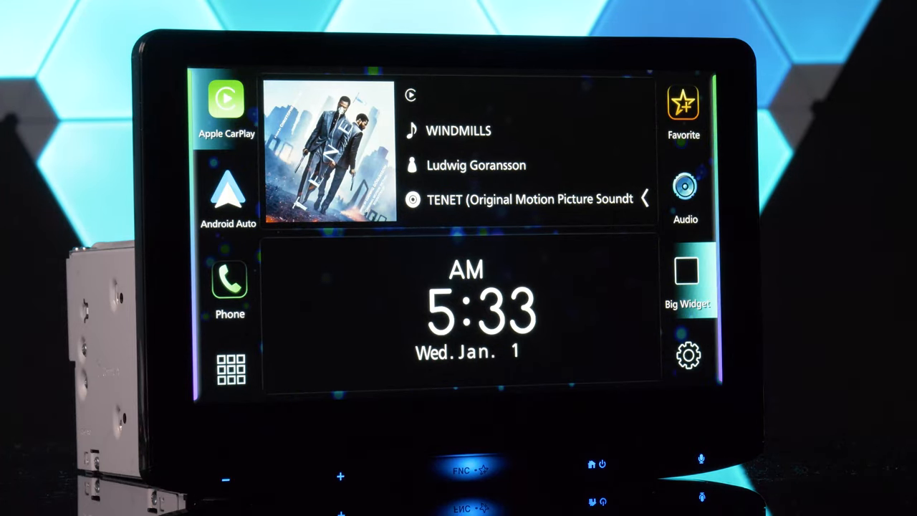
Enter the stereo's settings to reach the Display & Button page
{"action": "left_click", "coordinate": [686, 280]}
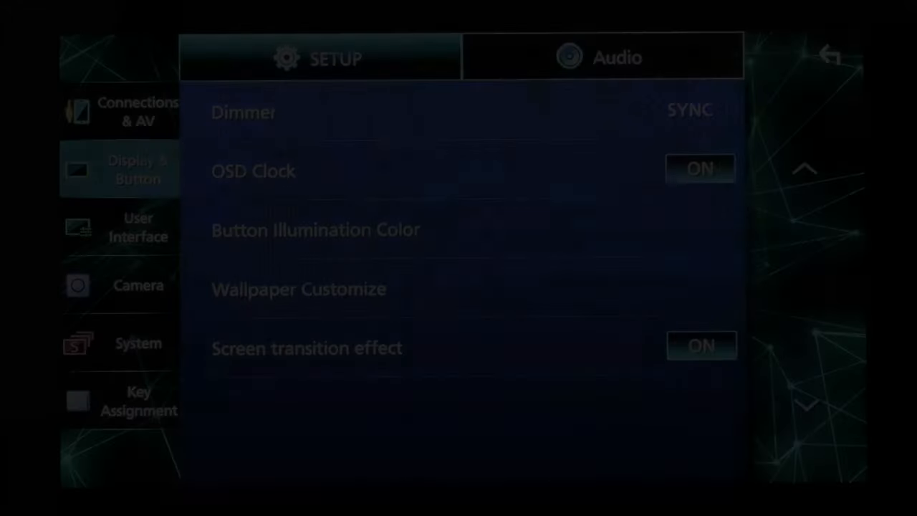
Tint the bokeh live wallpaper orange-red then purple and back out to the home screen
{"action": "left_click", "coordinate": [298, 289]}
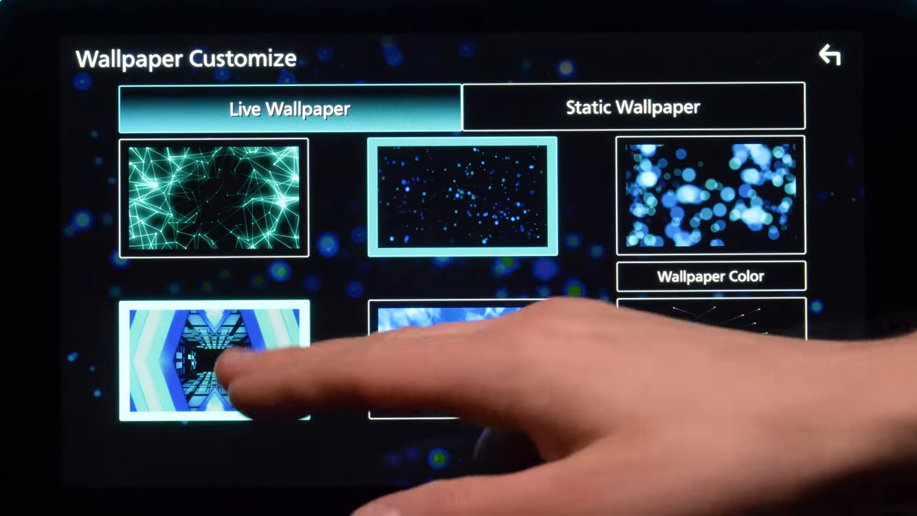
{"action": "left_click", "coordinate": [215, 358]}
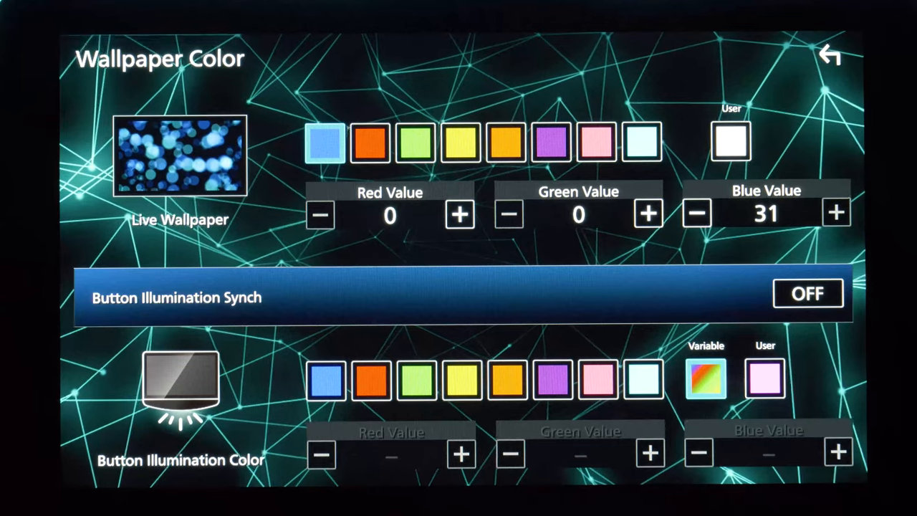
{"action": "left_click", "coordinate": [372, 141]}
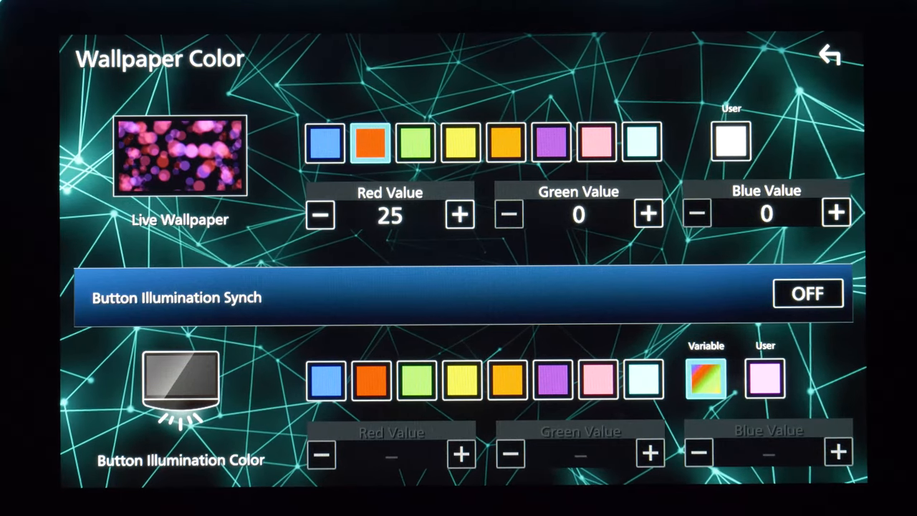
{"action": "left_click", "coordinate": [553, 140]}
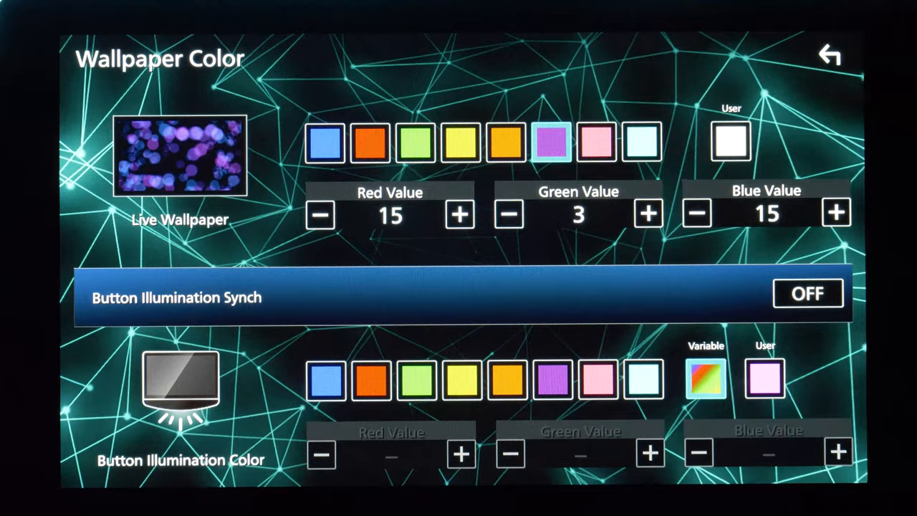
{"action": "left_click", "coordinate": [828, 55]}
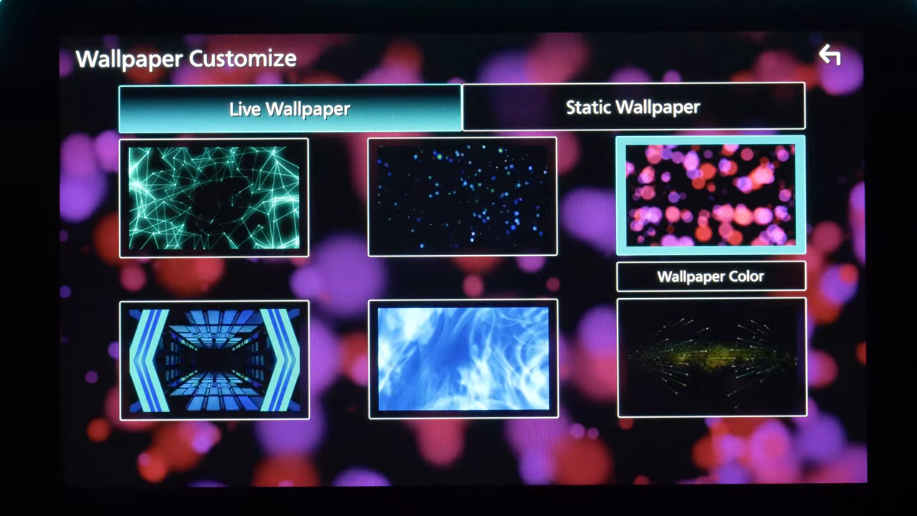
{"action": "left_click", "coordinate": [829, 56]}
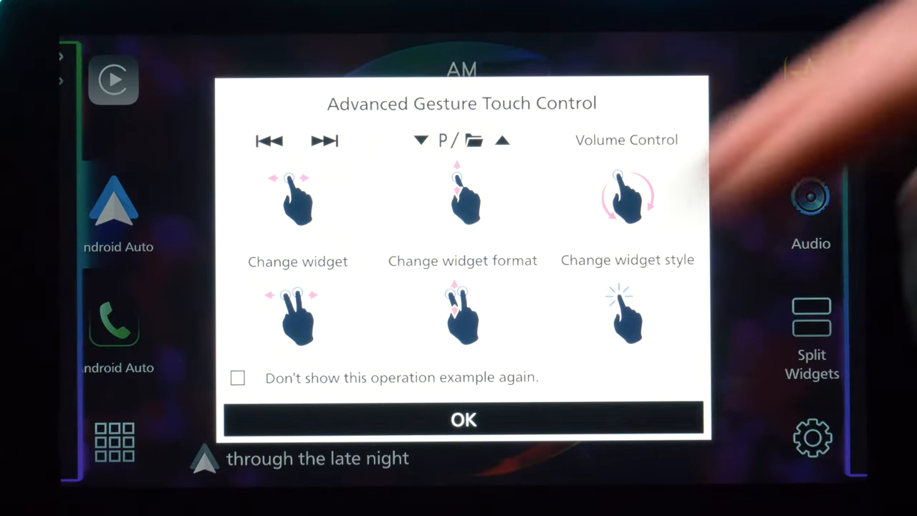
Try the sunset then the geometric static wallpaper, and bring up the source menu
{"action": "left_click", "coordinate": [463, 420]}
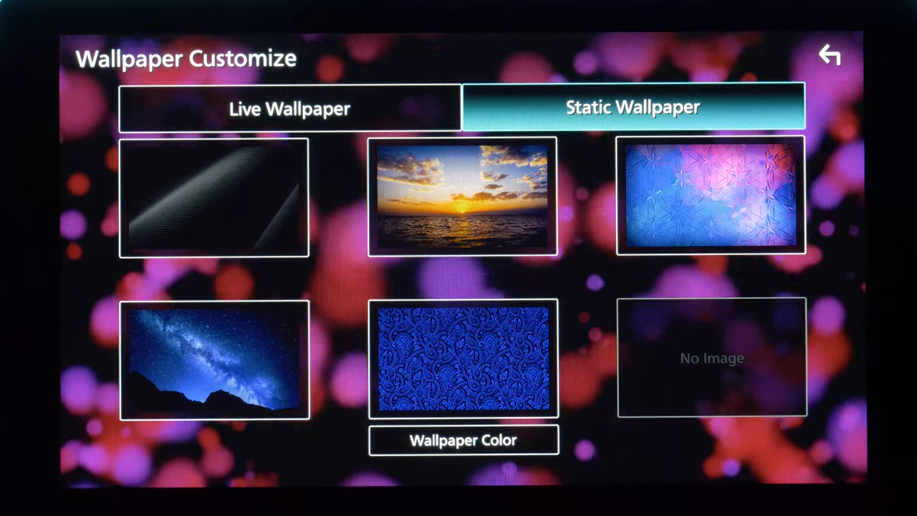
{"action": "left_click", "coordinate": [464, 197]}
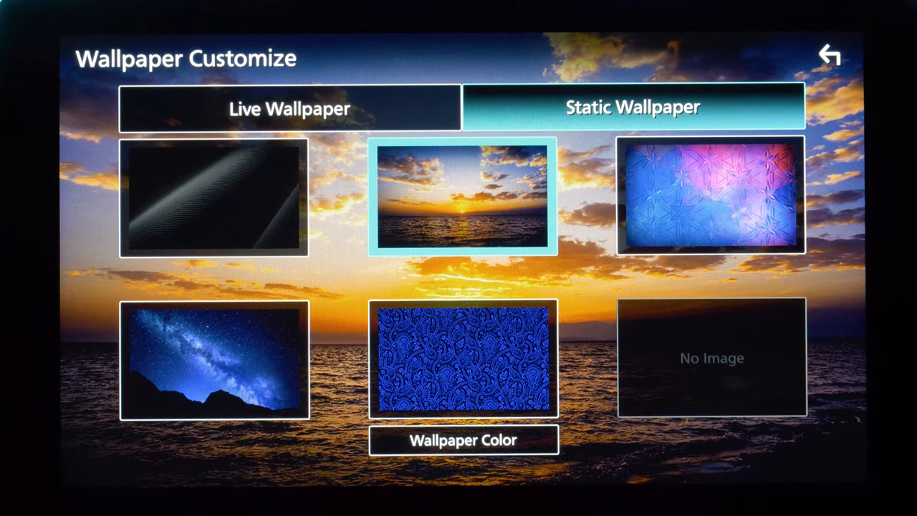
{"action": "left_click", "coordinate": [711, 195]}
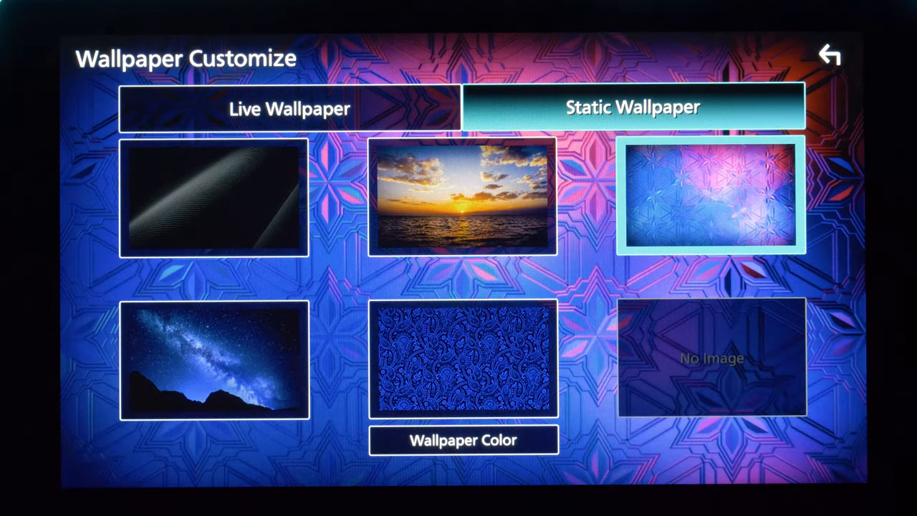
{"action": "left_click", "coordinate": [464, 358]}
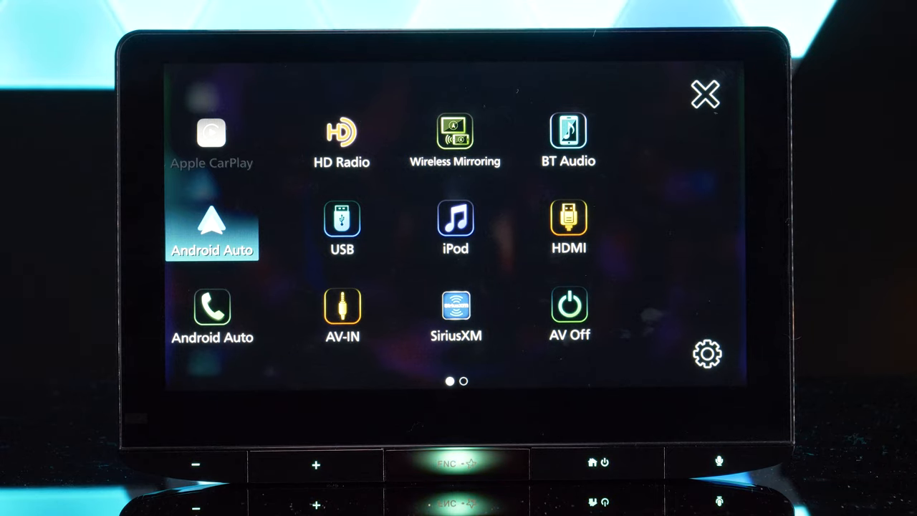
Move Wireless Mirroring into the USB source slot and return to the home screen
{"action": "scroll", "scroll_direction": "left", "scroll_amount": 3}
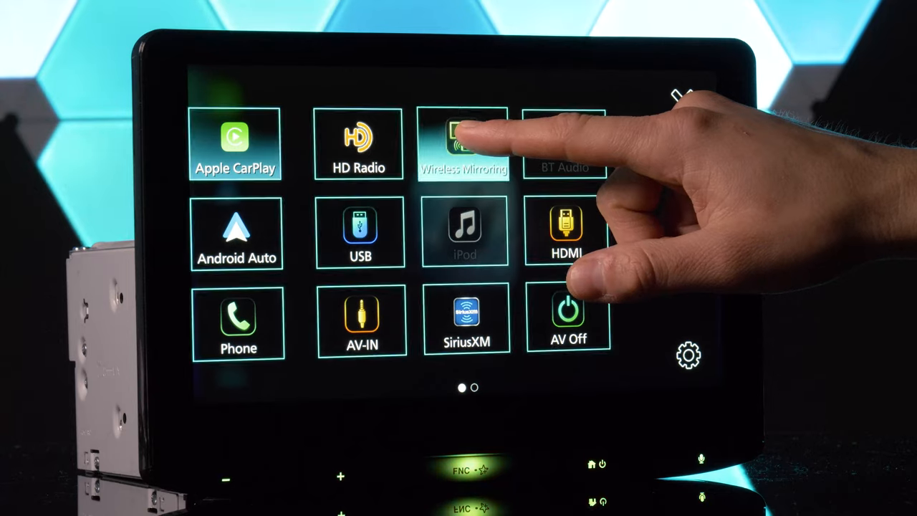
{"action": "left_click", "coordinate": [464, 143]}
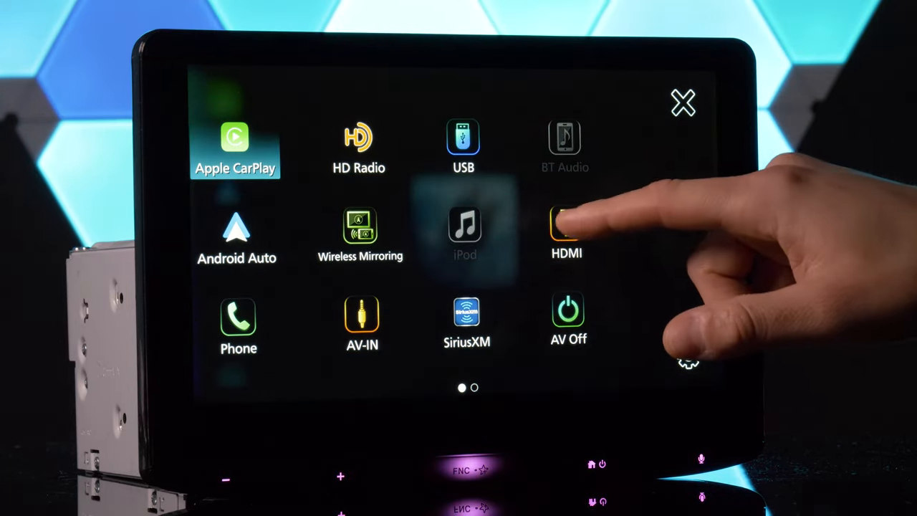
{"action": "left_click", "coordinate": [465, 233]}
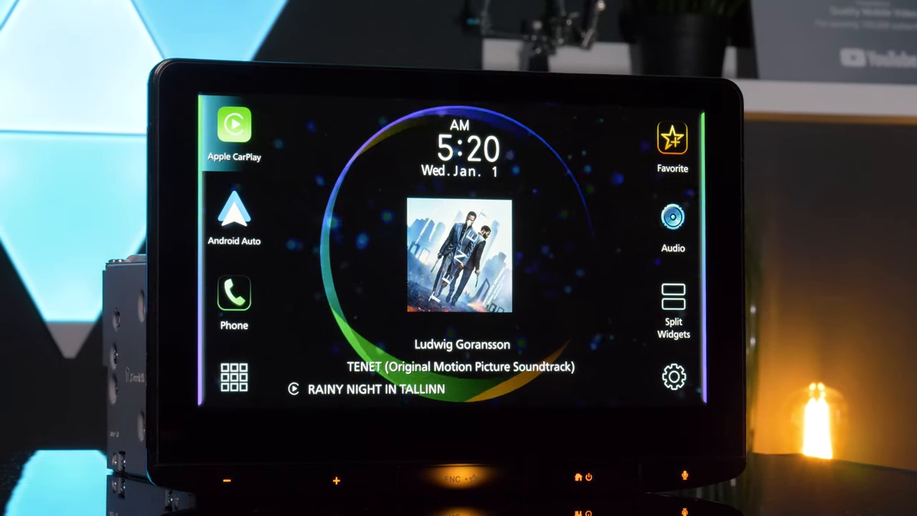
Launch Apple CarPlay, show the map-and-music dashboard, and swipe through the app pages
{"action": "left_click", "coordinate": [234, 125]}
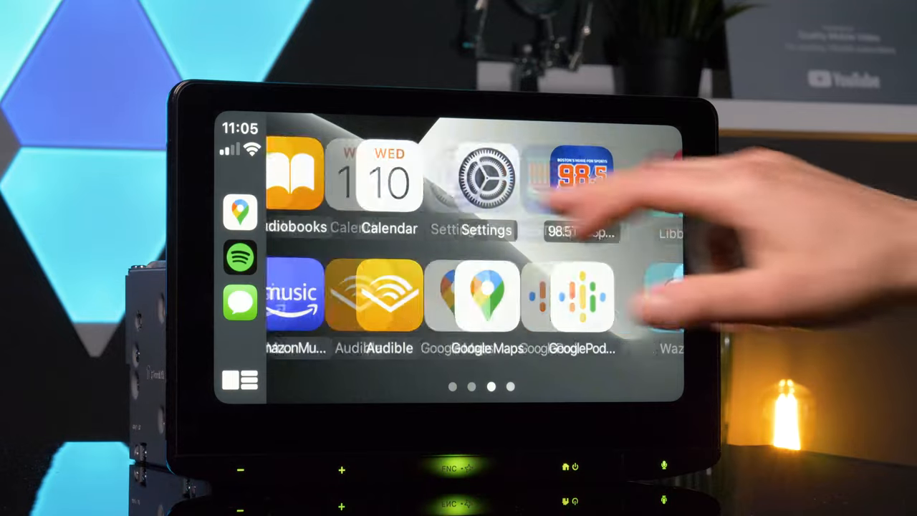
{"action": "left_click", "coordinate": [473, 295]}
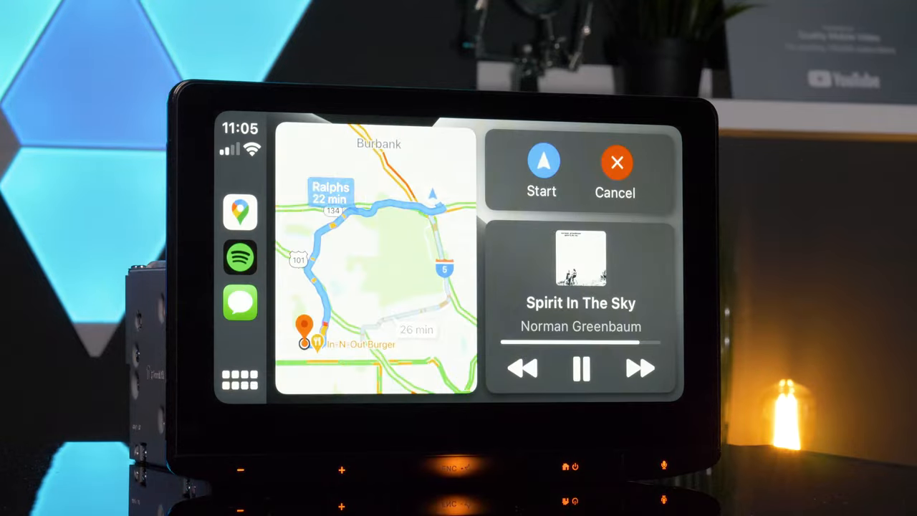
{"action": "left_click", "coordinate": [542, 172]}
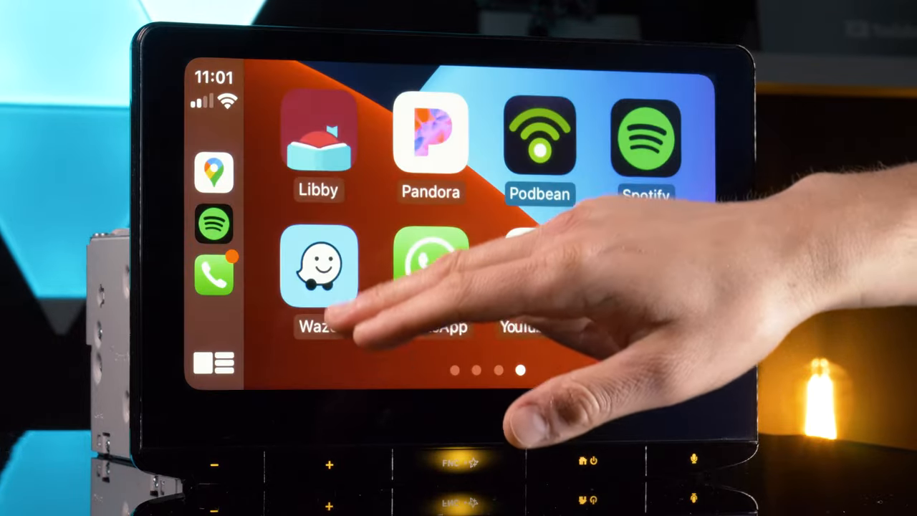
{"action": "scroll", "scroll_direction": "left", "scroll_amount": 3}
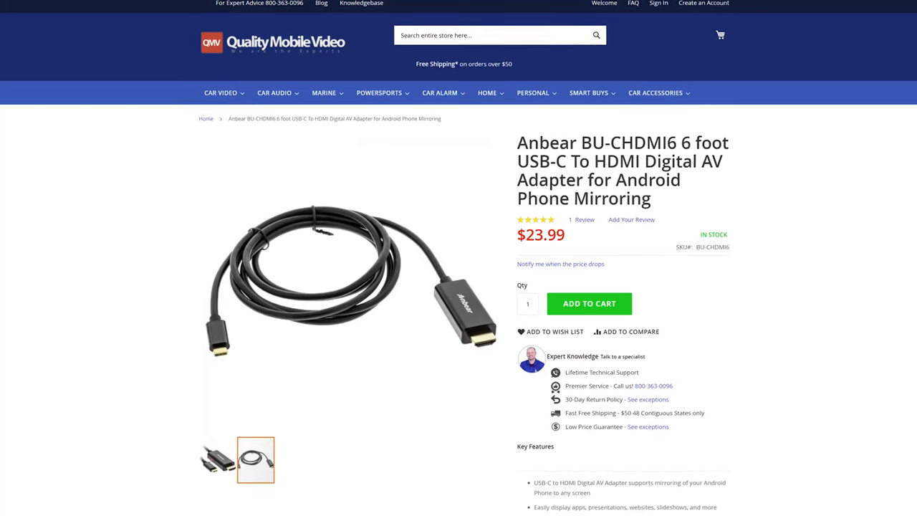
Scroll through the Anbear BU-CHDMI6 and Apple MD826AM Lightning-to-HDMI adapter product pages
{"action": "scroll", "scroll_direction": "down", "scroll_amount": 3}
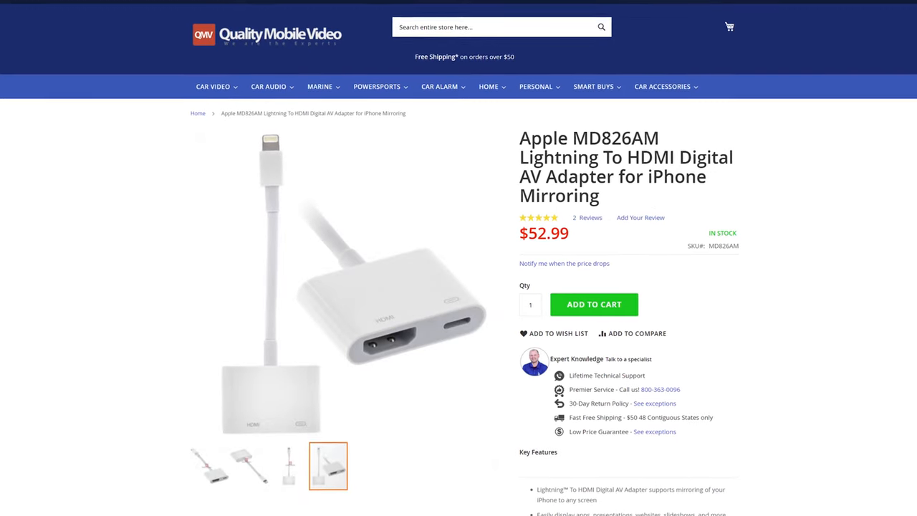
{"action": "scroll", "scroll_direction": "down", "scroll_amount": 3}
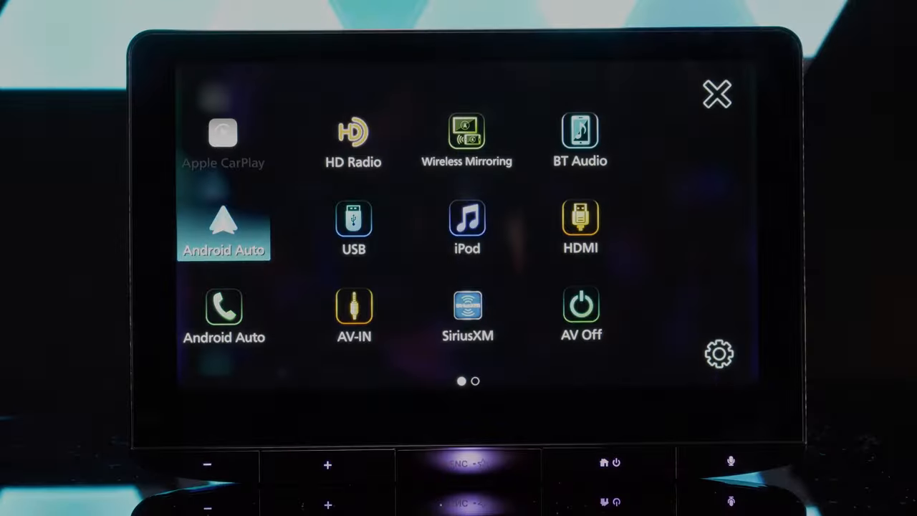
Start the HD Radio tuner and tune preset FM 02 at 89.9 MHz
{"action": "left_click", "coordinate": [716, 93]}
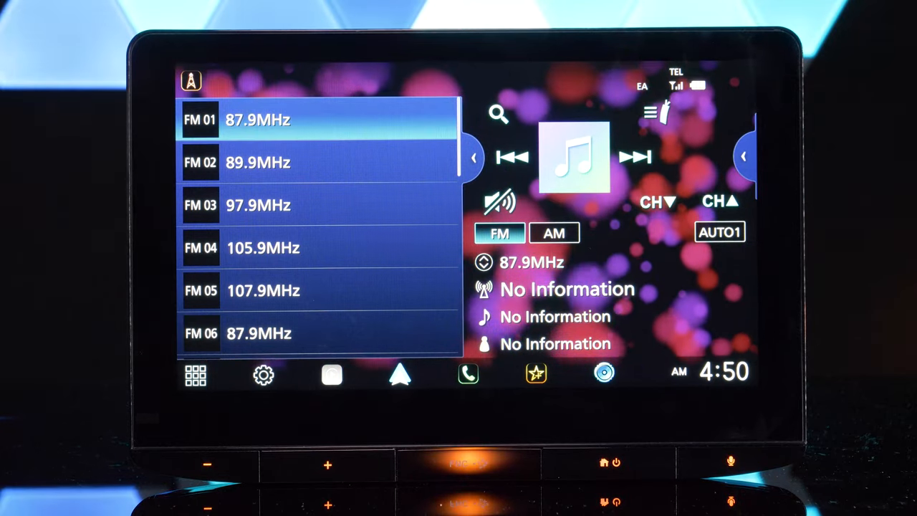
{"action": "left_click", "coordinate": [258, 163]}
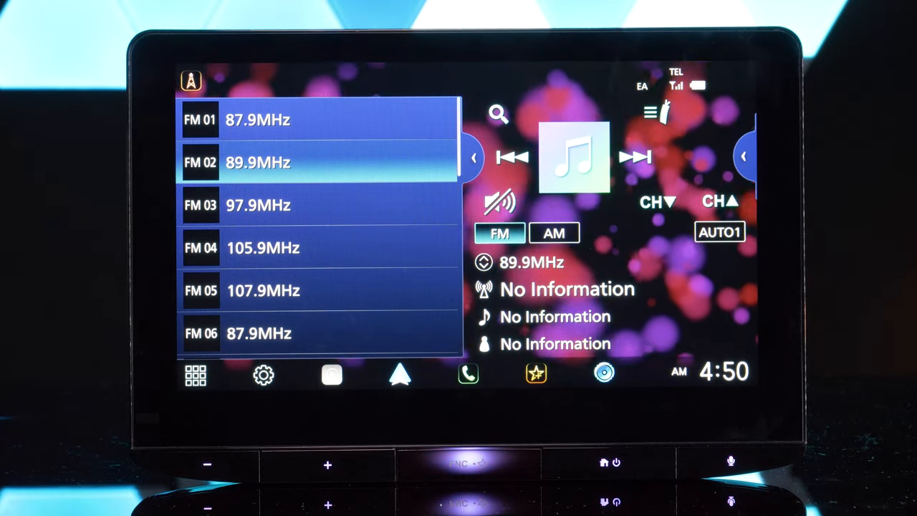
{"action": "left_click", "coordinate": [554, 232]}
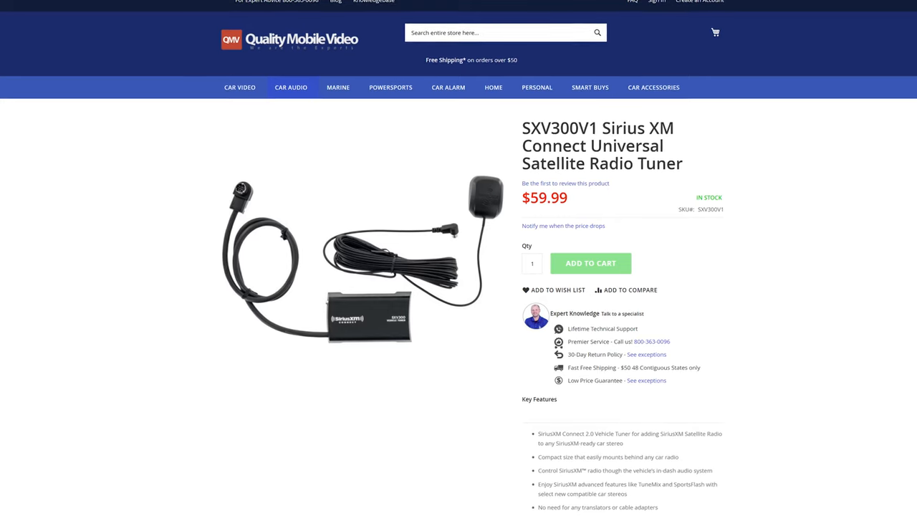
Scroll the SXV300V1 SiriusXM Connect satellite tuner product page
{"action": "scroll", "scroll_direction": "down", "scroll_amount": 3}
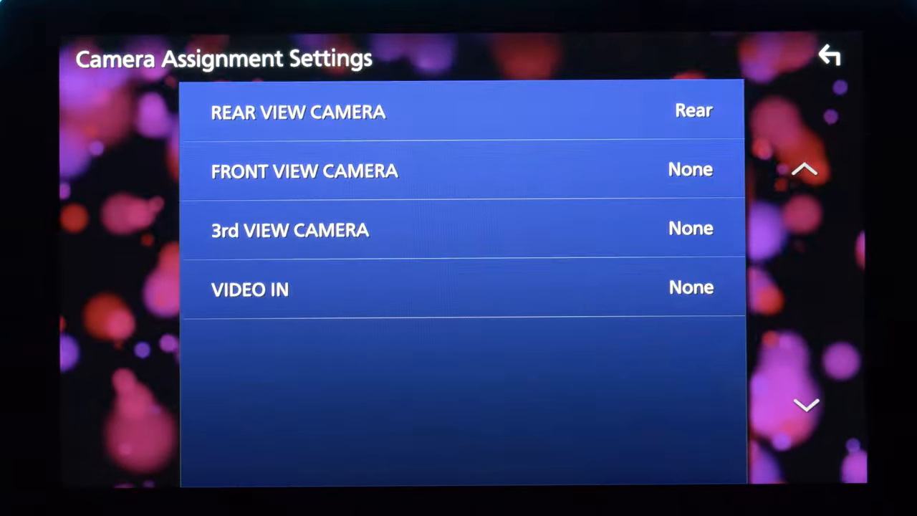
Shift the rear-camera parking guideline markers, then review Camera Assignment with only the rear view camera assigned
{"action": "left_click", "coordinate": [290, 230]}
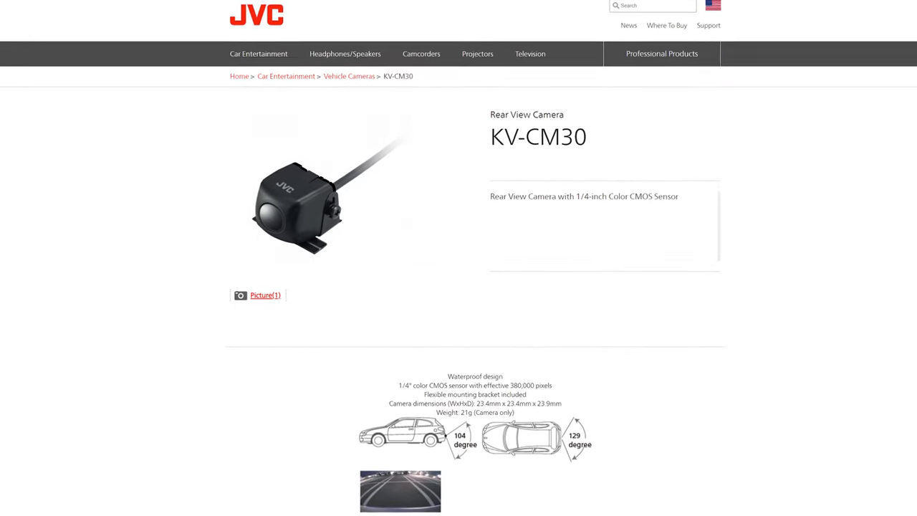
{"action": "scroll", "scroll_direction": "down", "scroll_amount": 3}
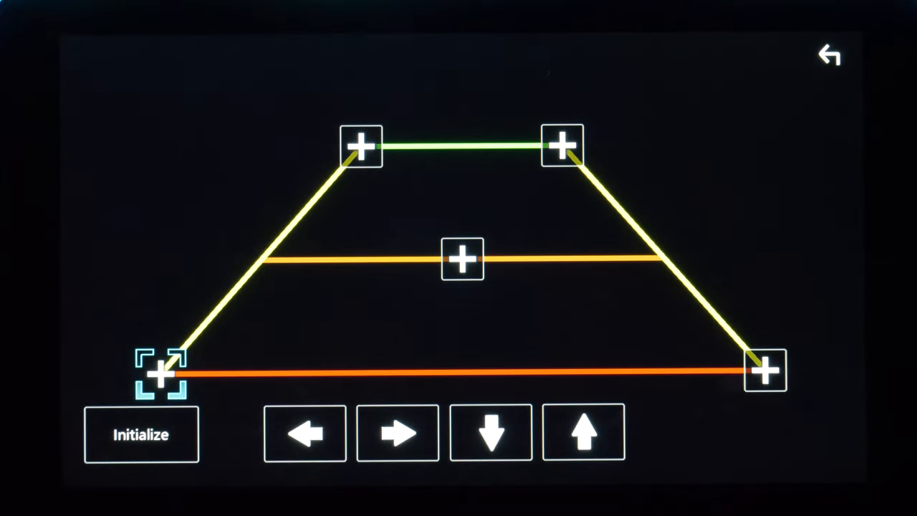
{"action": "left_click", "coordinate": [584, 432]}
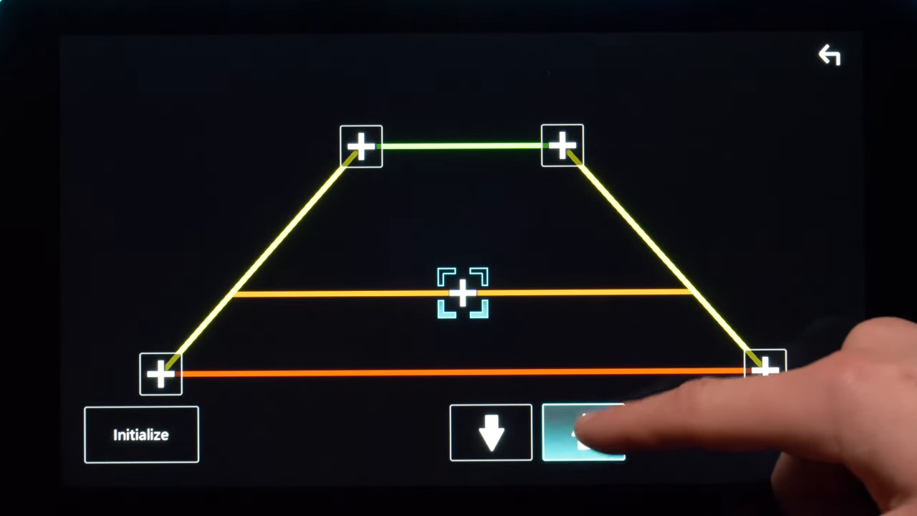
{"action": "left_click", "coordinate": [584, 434]}
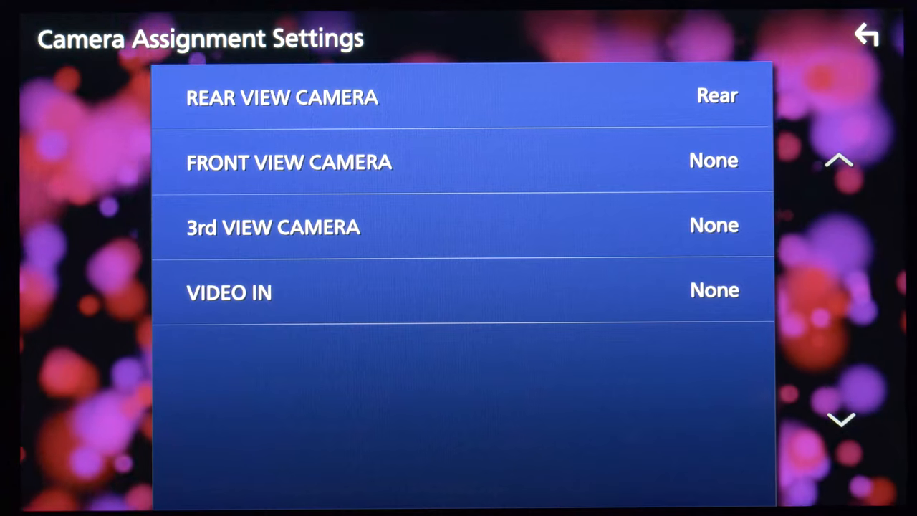
{"action": "left_click", "coordinate": [229, 292]}
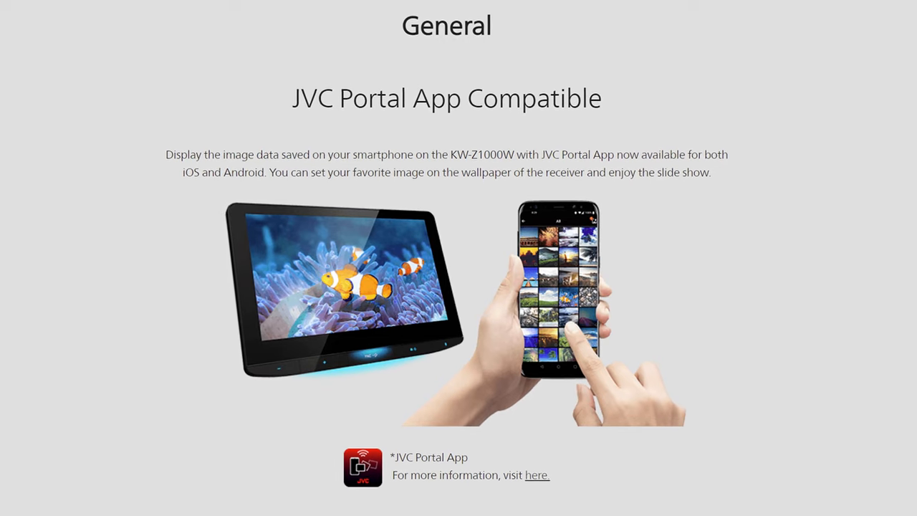
Set the eagle photo widget as the big home widget and bring up the source menu
{"action": "left_click", "coordinate": [537, 475]}
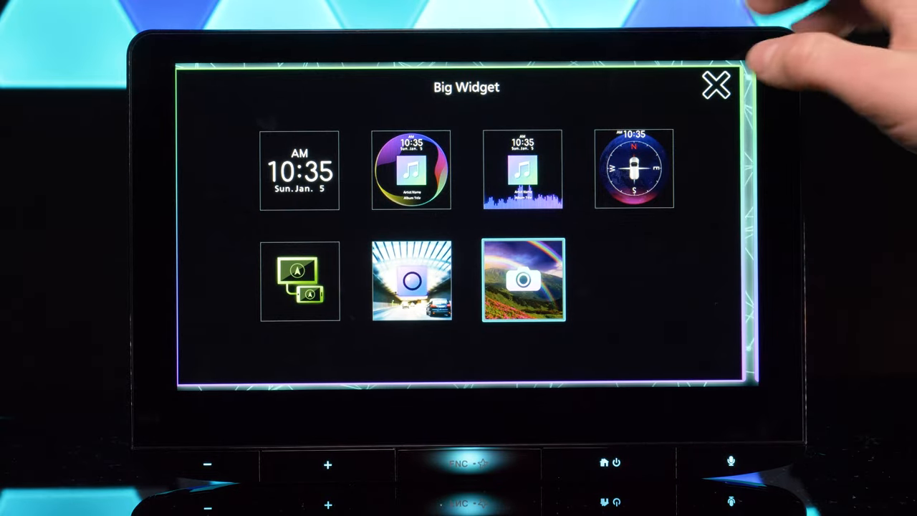
{"action": "left_click", "coordinate": [717, 86]}
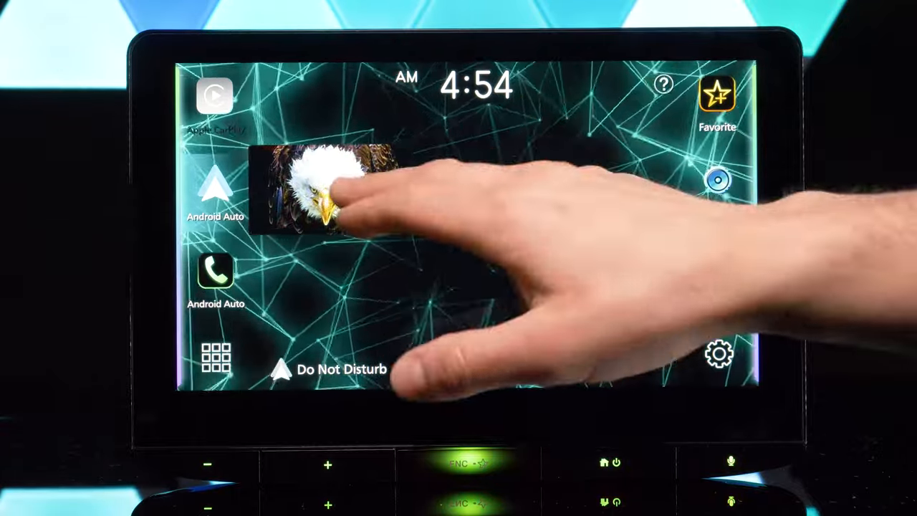
{"action": "left_click", "coordinate": [322, 190]}
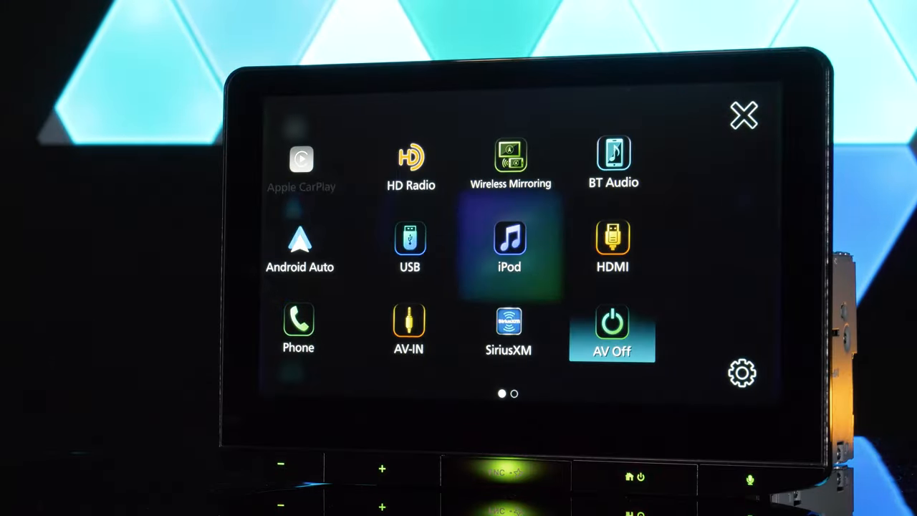
Switch the source to USB playback and go to the Audio EQ / SW Level settings
{"action": "left_click", "coordinate": [409, 247]}
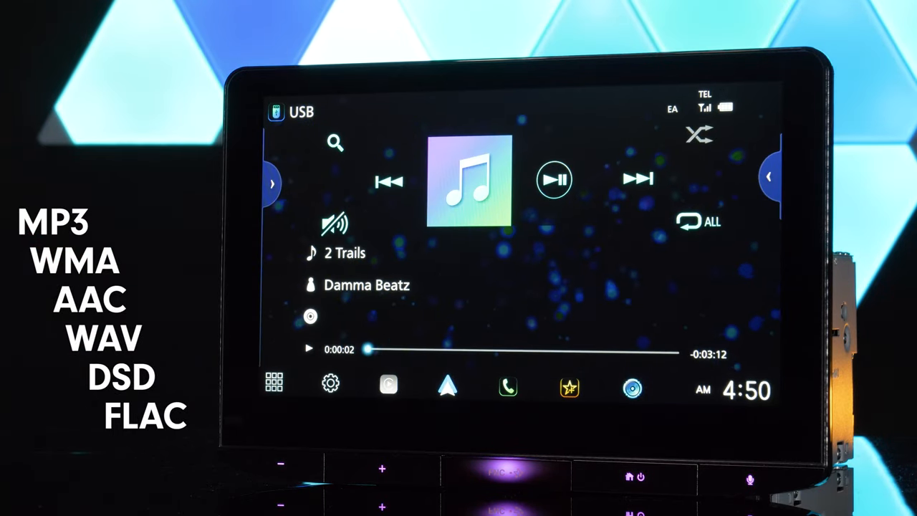
{"action": "left_click", "coordinate": [636, 179]}
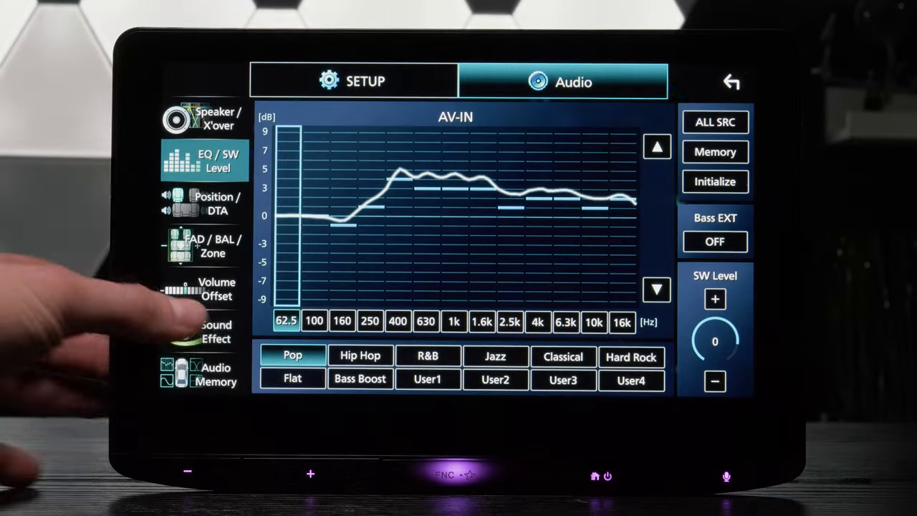
Turn Parametric EQ on under Sound Effect, confirm Yes, and enter its setup
{"action": "left_click", "coordinate": [215, 332]}
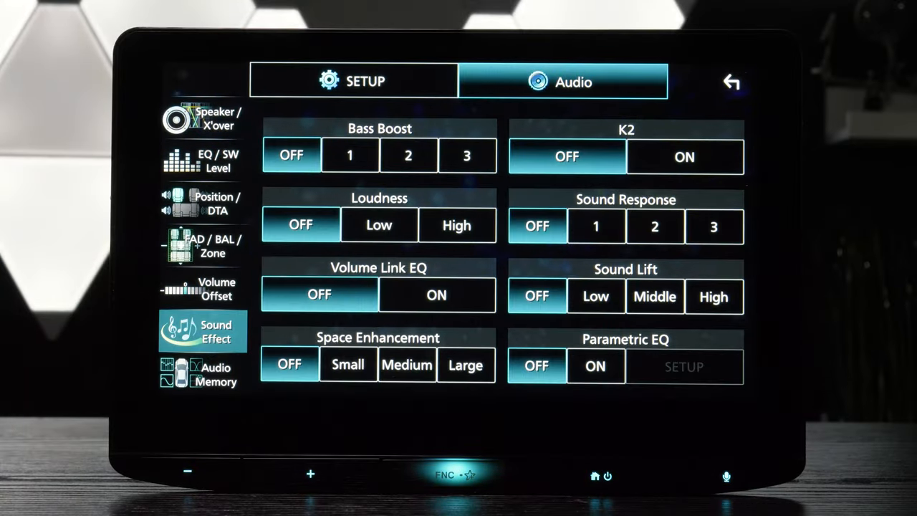
{"action": "left_click", "coordinate": [595, 366]}
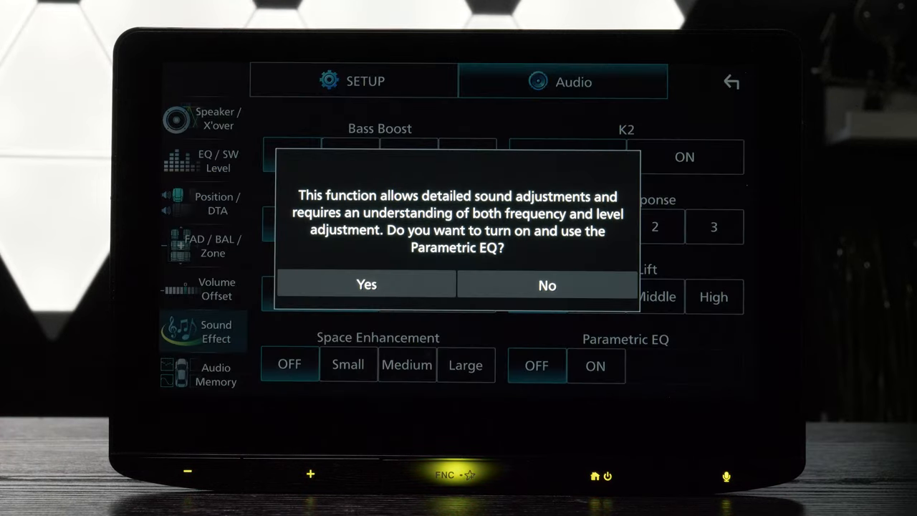
{"action": "left_click", "coordinate": [366, 285]}
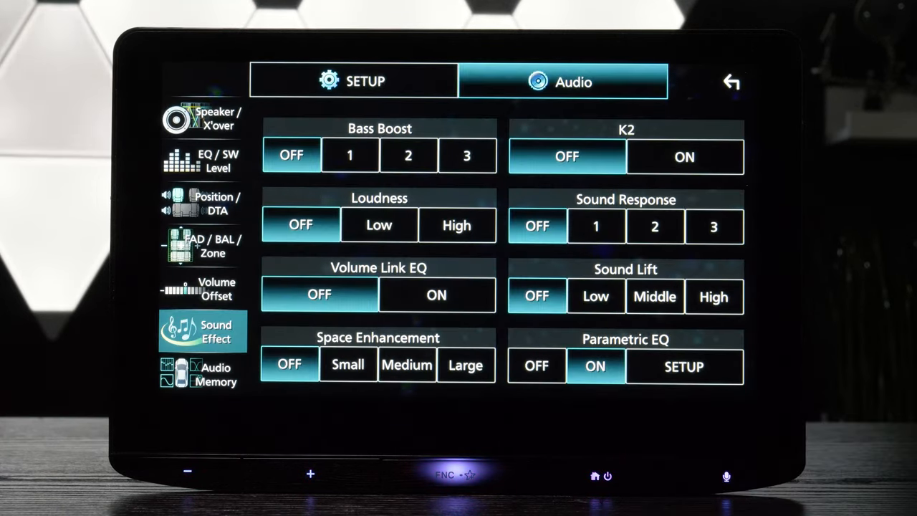
{"action": "left_click", "coordinate": [683, 366]}
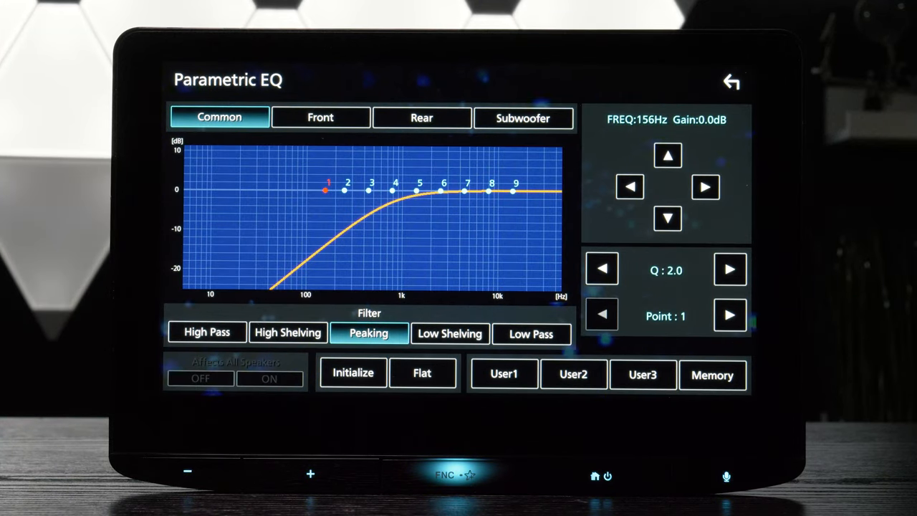
On the Common curve boost point 2 to about 3.8 dB, point 3 to 6 dB, and make point 4 High Pass
{"action": "left_click", "coordinate": [450, 333]}
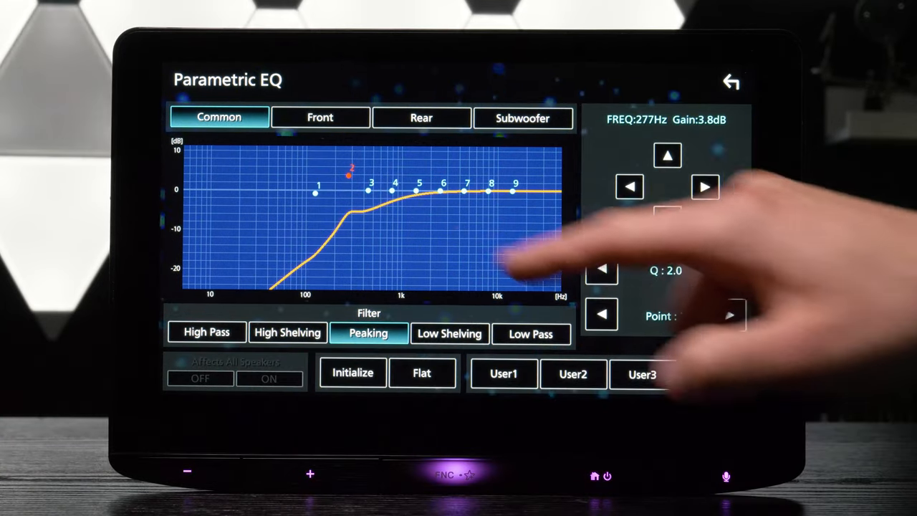
{"action": "left_click", "coordinate": [730, 316]}
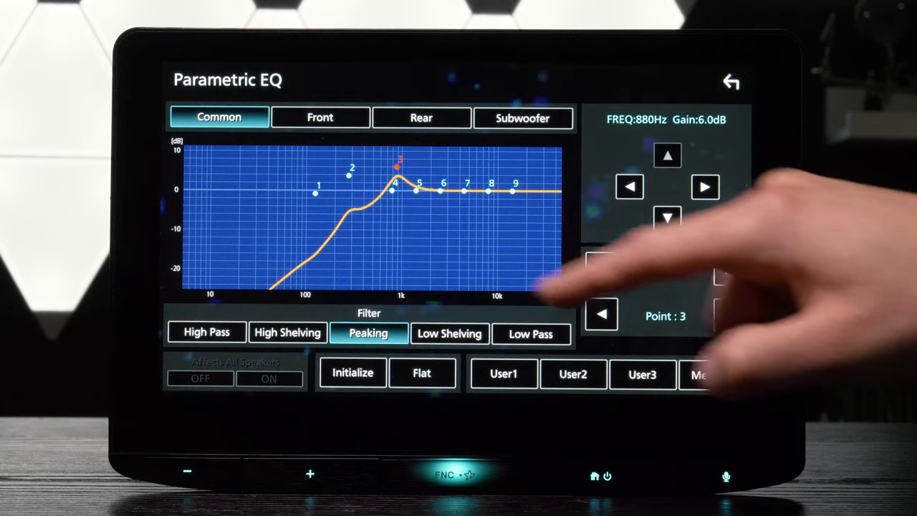
{"action": "left_click", "coordinate": [206, 332]}
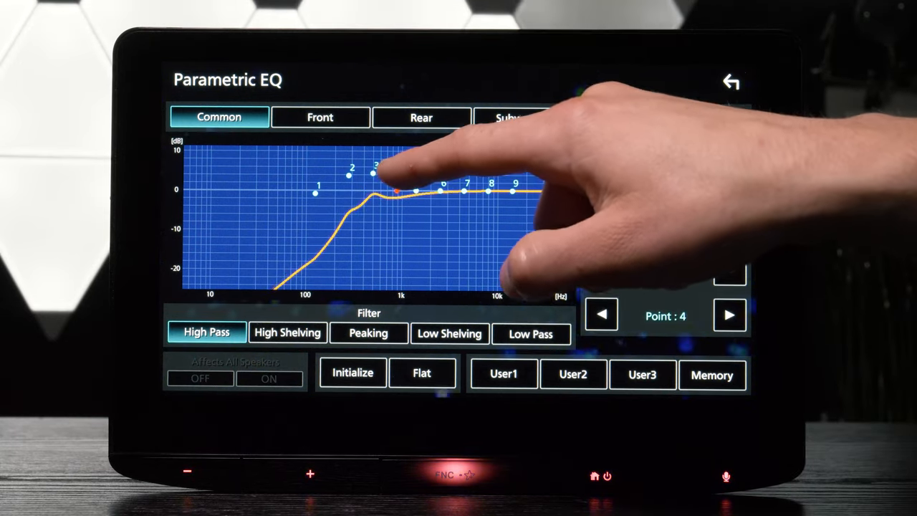
{"action": "left_click", "coordinate": [321, 117]}
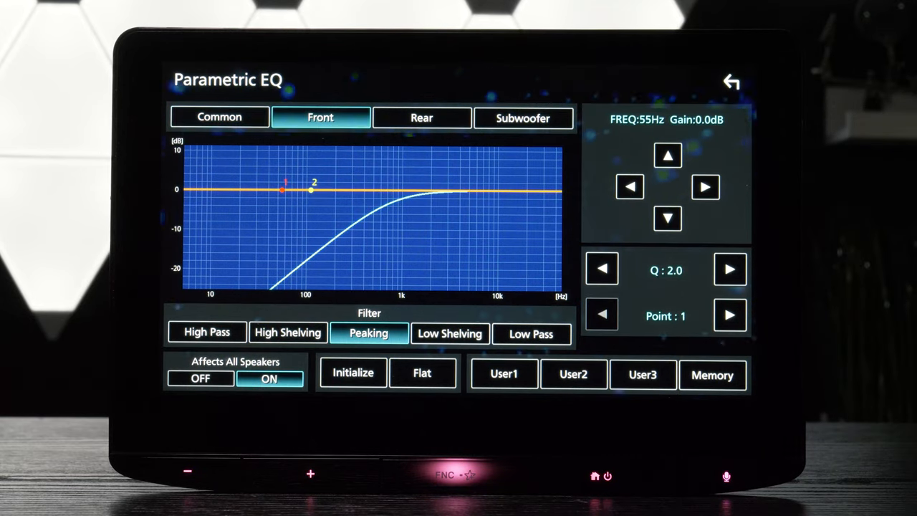
On the Subwoofer curve pull point 1 to a 6 dB peak near 20 kHz, checking Rear and Front curves
{"action": "left_click", "coordinate": [422, 117]}
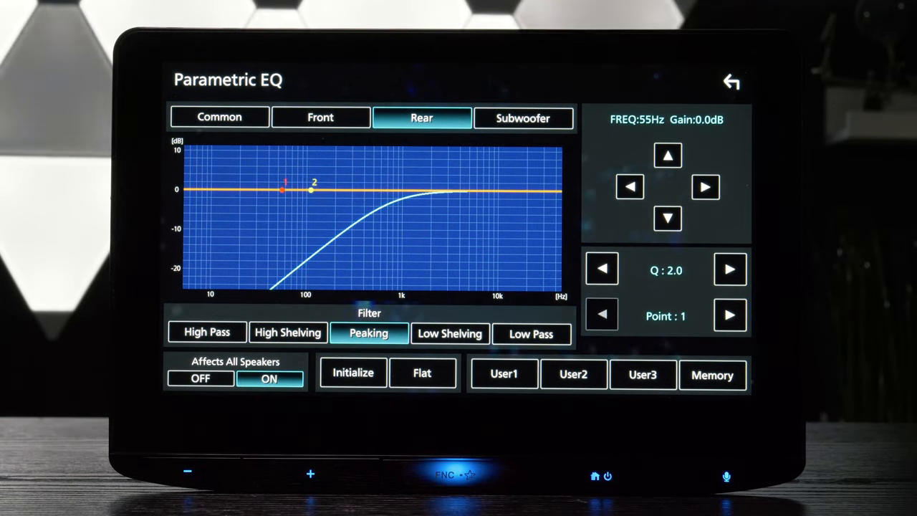
{"action": "left_click", "coordinate": [523, 117]}
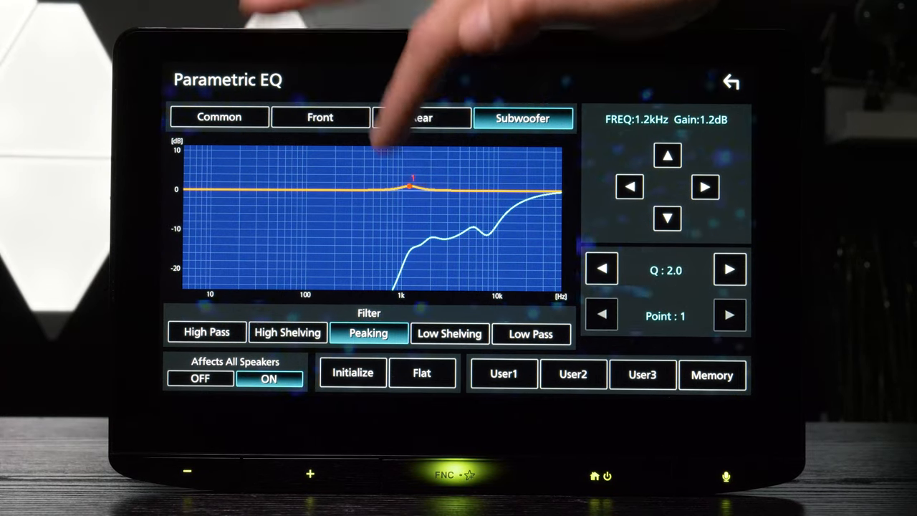
{"action": "left_click_drag", "start_coordinate": [409, 186], "coordinate": [531, 168]}
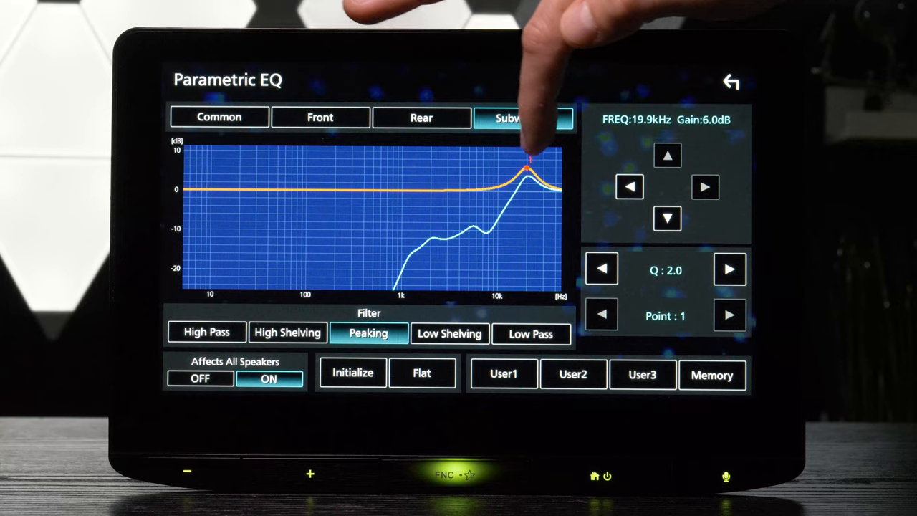
{"action": "left_click", "coordinate": [319, 117]}
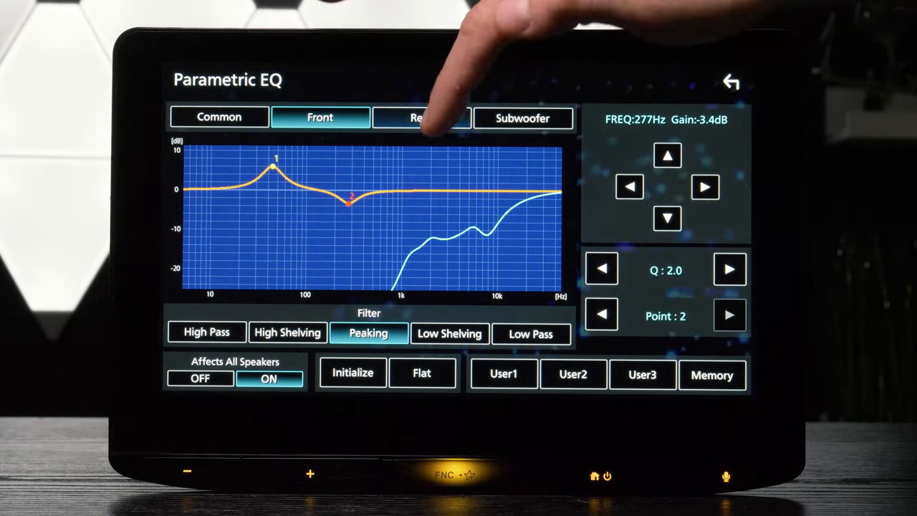
Make the subwoofer point a Low Pass filter, review the Common curve, and return home
{"action": "left_click", "coordinate": [421, 118]}
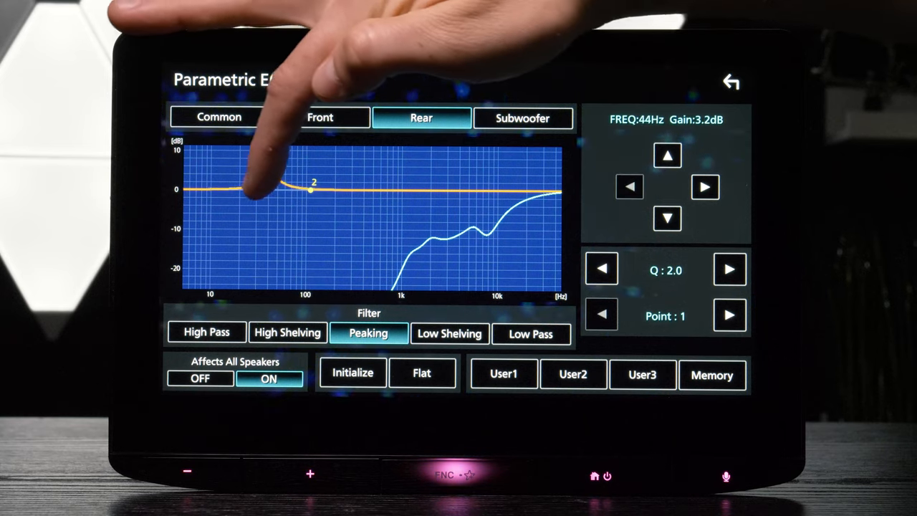
{"action": "left_click", "coordinate": [730, 315]}
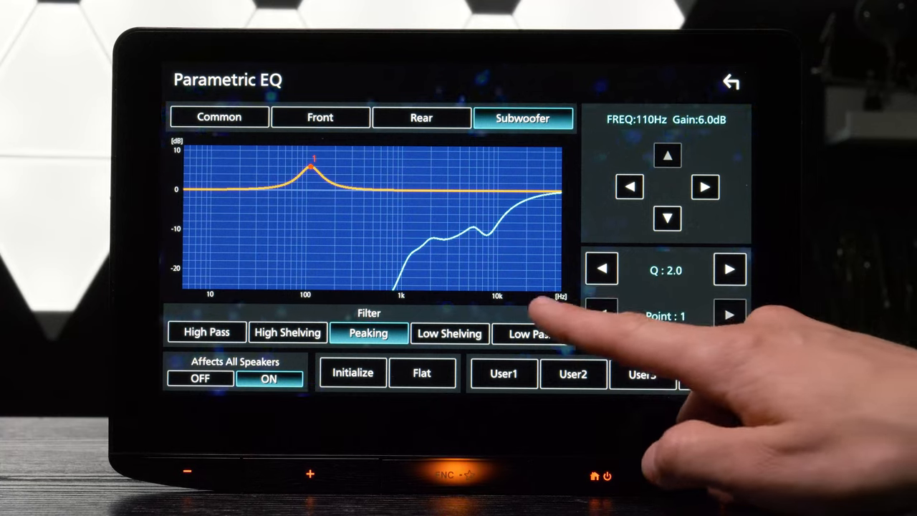
{"action": "left_click", "coordinate": [531, 333]}
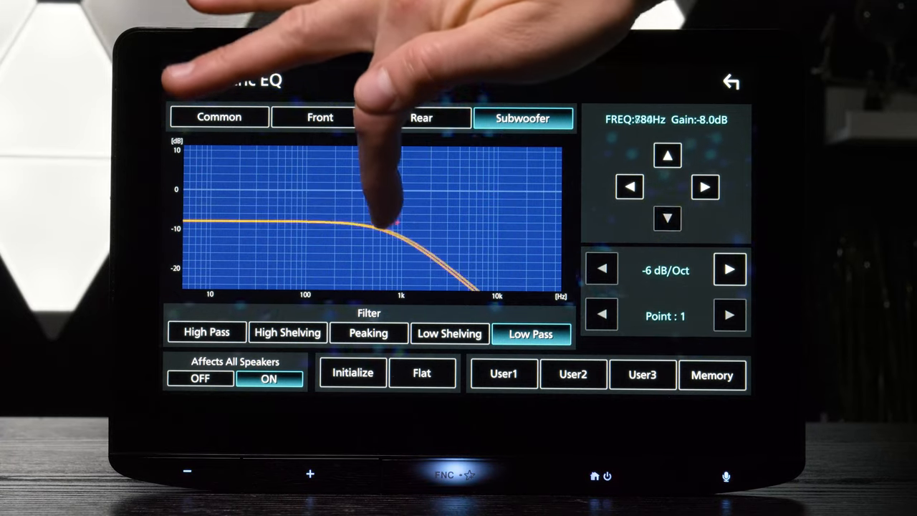
{"action": "left_click", "coordinate": [219, 116]}
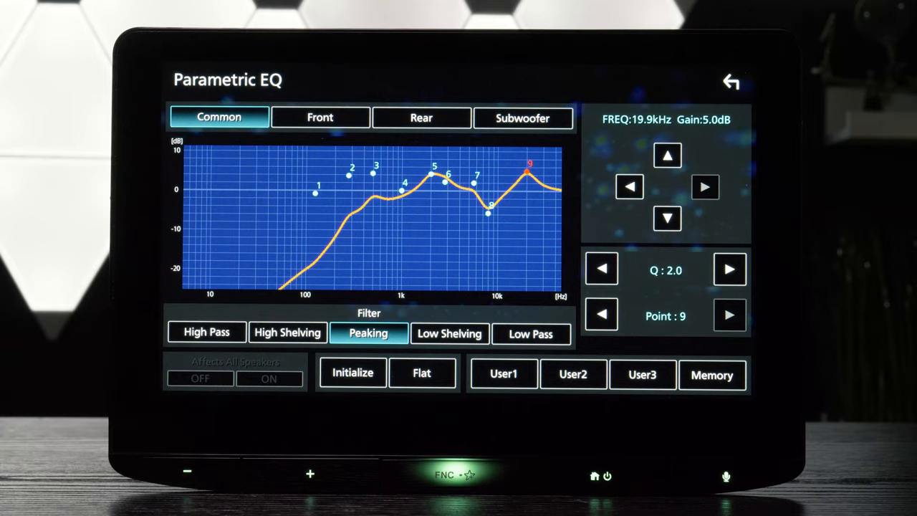
{"action": "left_click", "coordinate": [730, 81]}
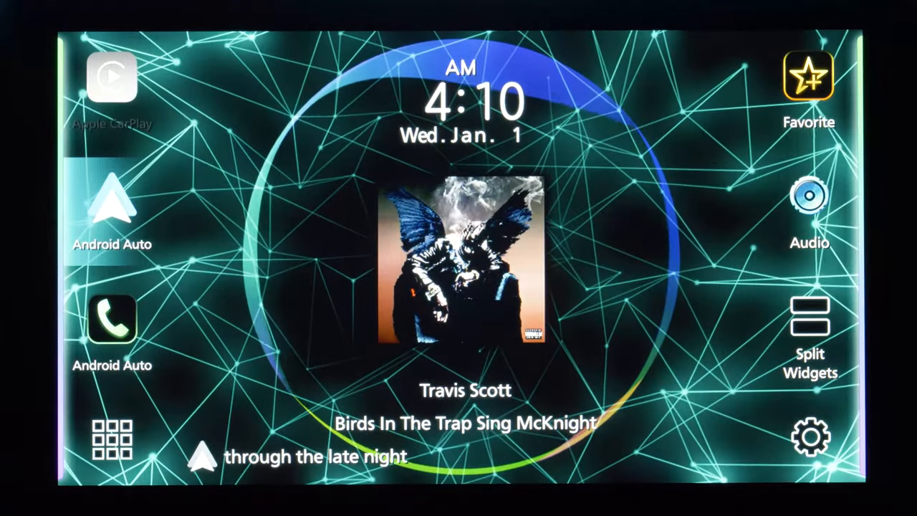
In Audio settings lower the subwoofer low-pass crossover in Speaker/X'over before the Android Auto EQ page
{"action": "left_click", "coordinate": [809, 196]}
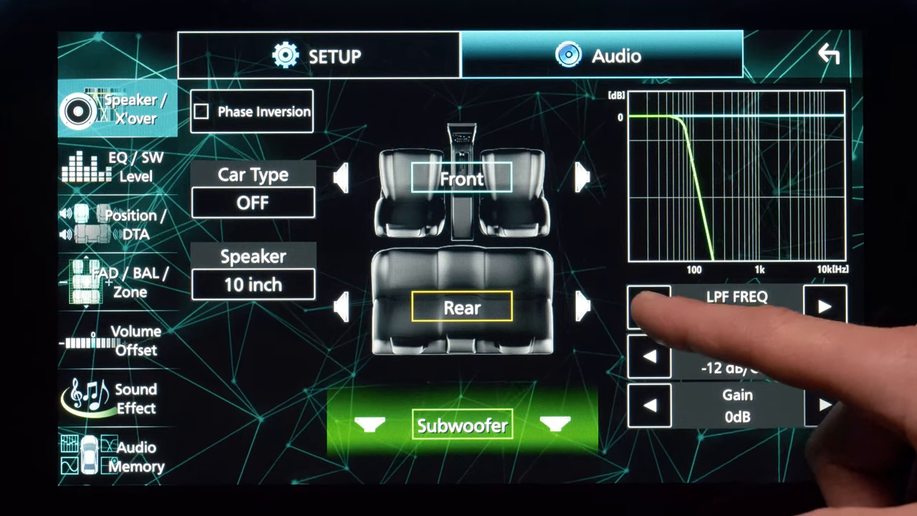
{"action": "left_click", "coordinate": [649, 306]}
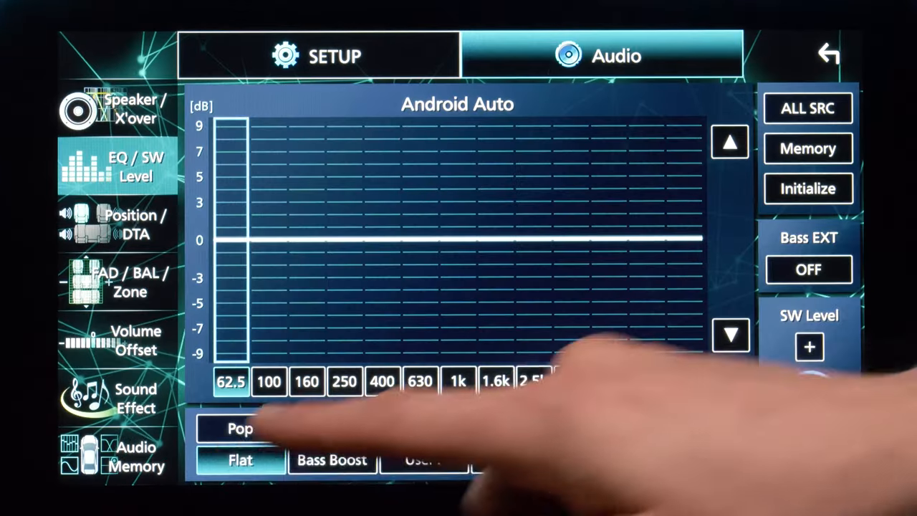
Try Classical, User1 and another preset, reset the EQ to Flat, and go to Position / DTA
{"action": "left_click", "coordinate": [425, 429]}
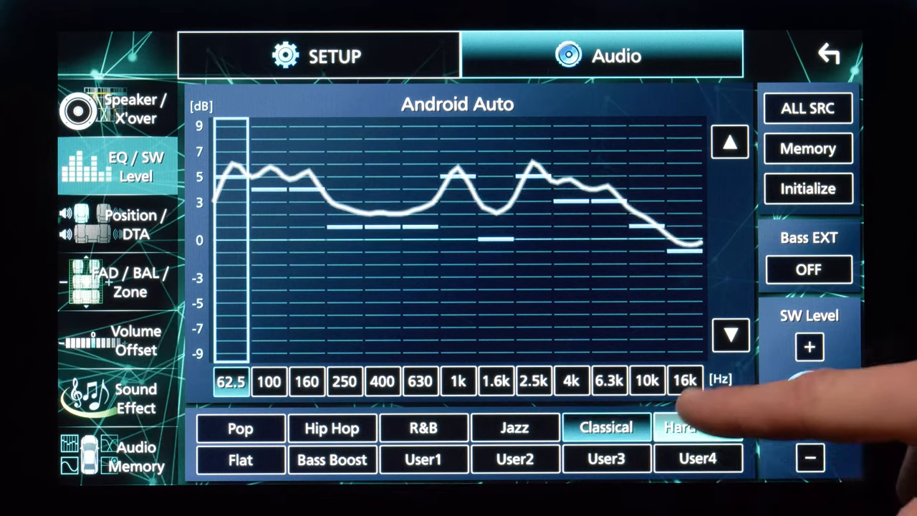
{"action": "left_click", "coordinate": [423, 460]}
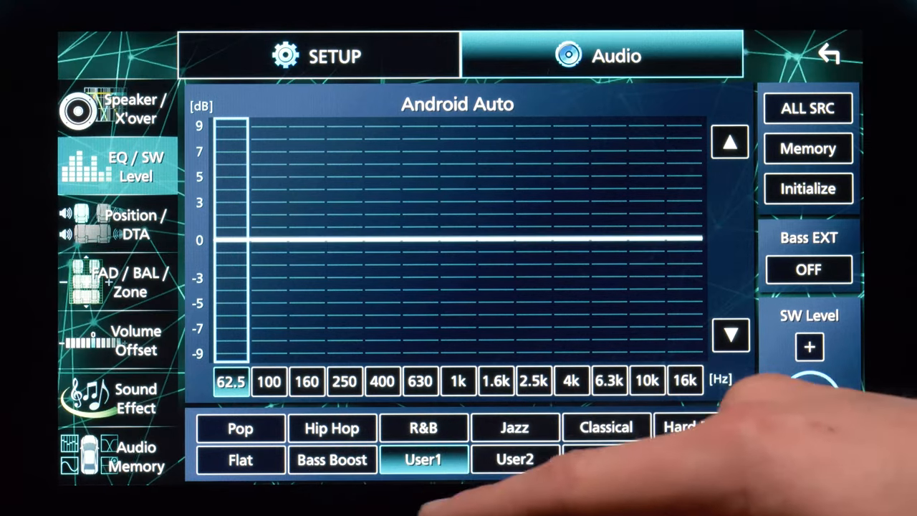
{"action": "left_click", "coordinate": [345, 381]}
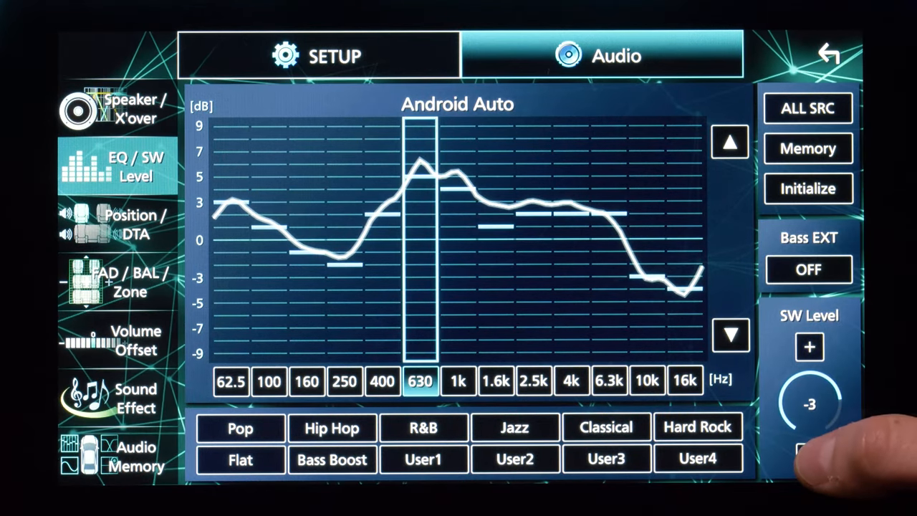
{"action": "left_click", "coordinate": [241, 460]}
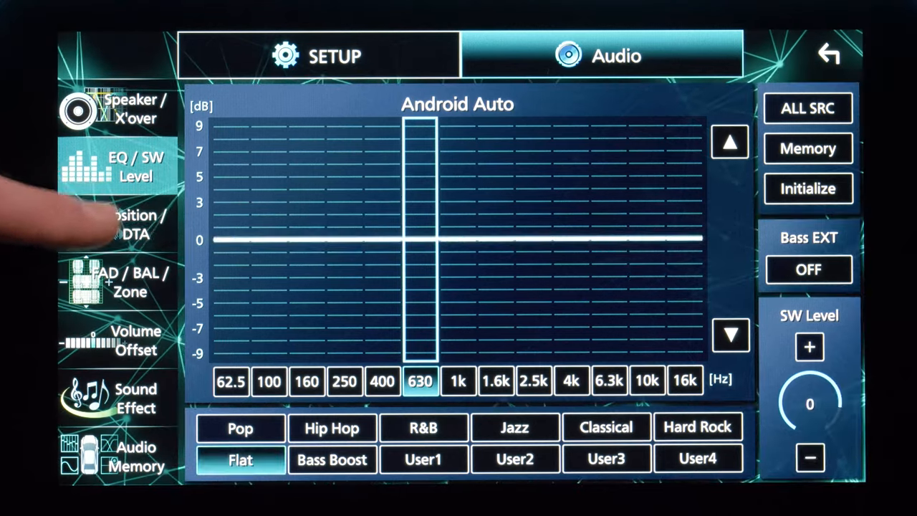
{"action": "left_click", "coordinate": [135, 225]}
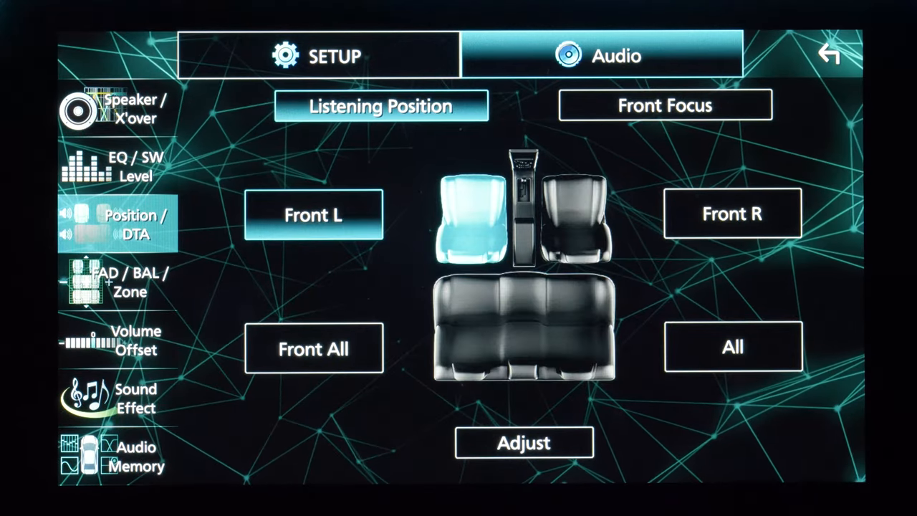
Set up Dual Zone in FAD/BAL/Zone with AV-IN as the rear source
{"action": "left_click", "coordinate": [313, 348]}
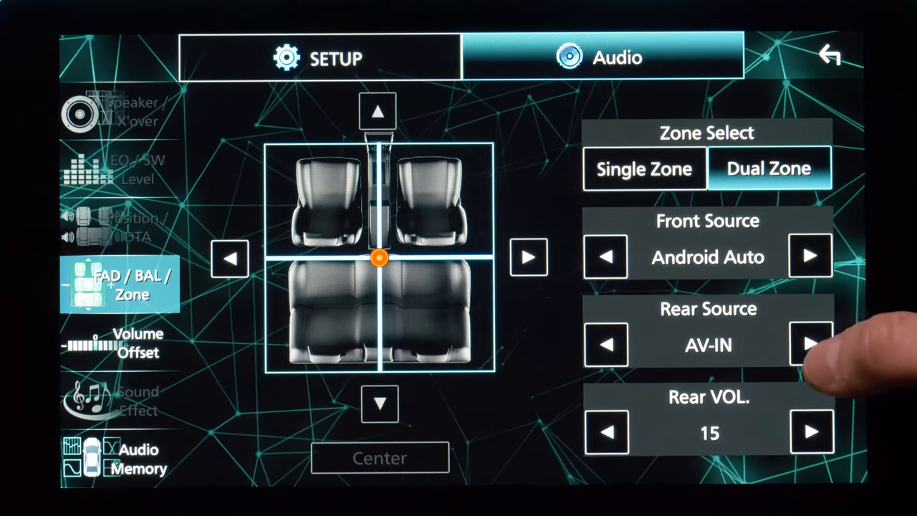
{"action": "left_click", "coordinate": [810, 432]}
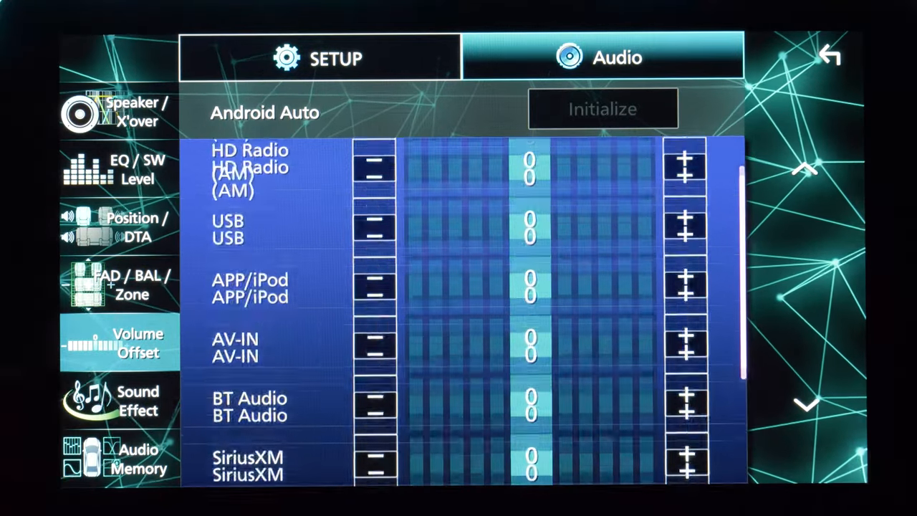
{"action": "left_click", "coordinate": [118, 401]}
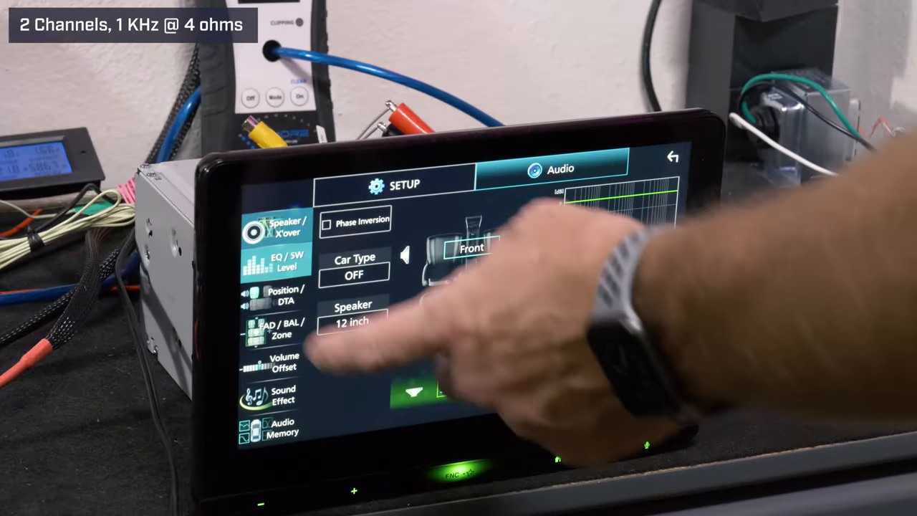
Show the Volume Offset list via Listening Position, all sources at 0
{"action": "left_click", "coordinate": [276, 295]}
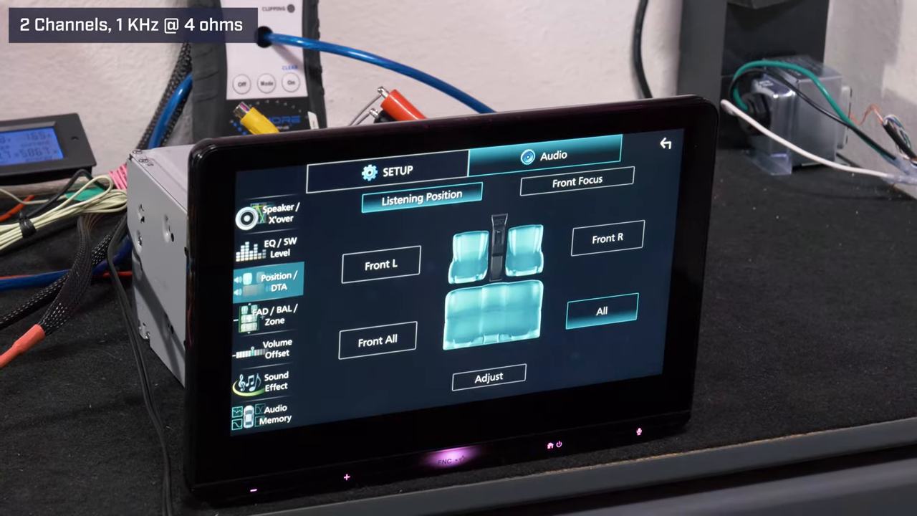
{"action": "left_click", "coordinate": [276, 347]}
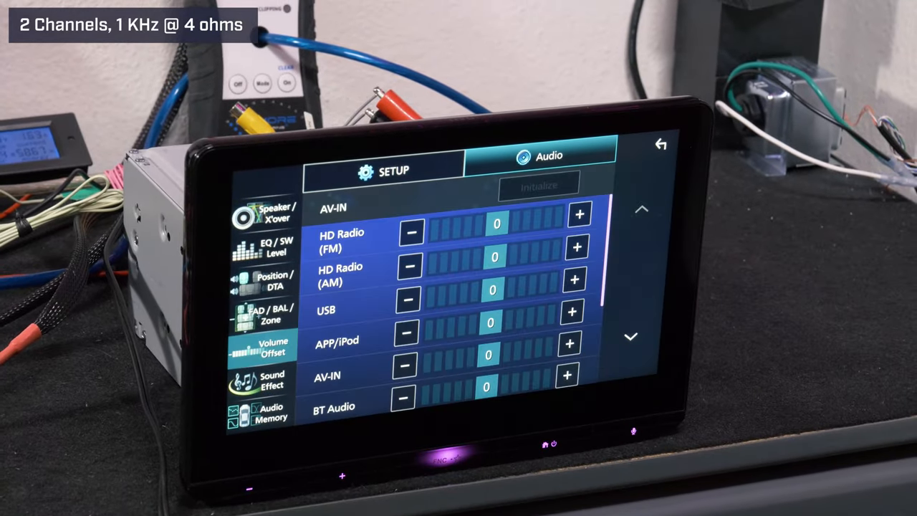